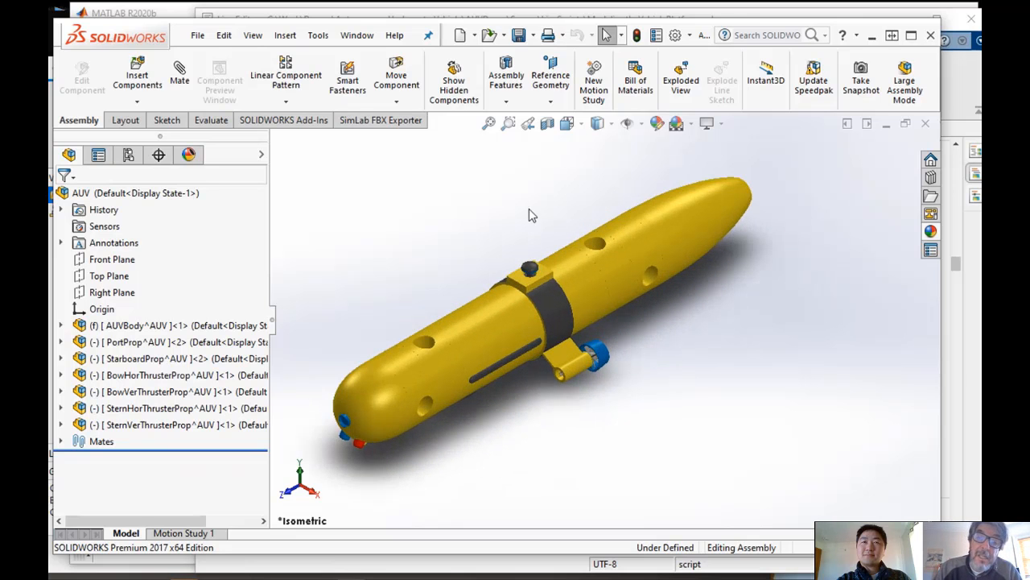
pyautogui.moveTo(365, 234)
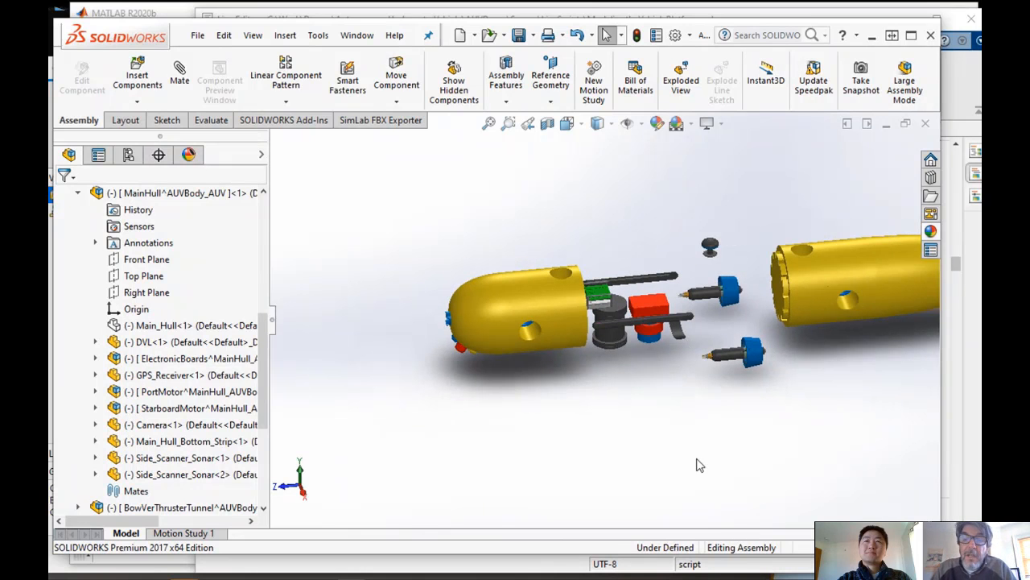
pyautogui.moveTo(710, 394)
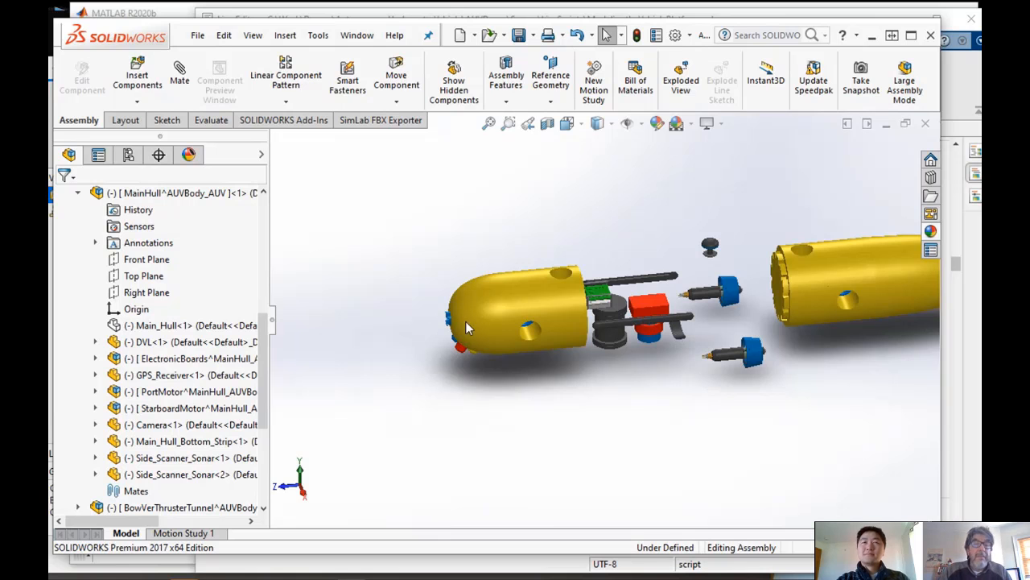
pyautogui.moveTo(531, 284)
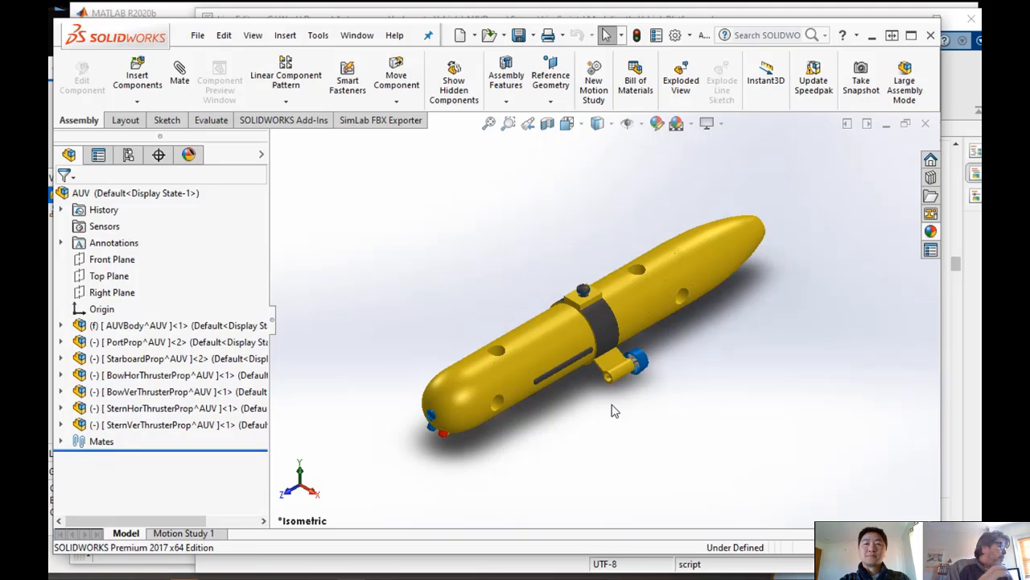
pyautogui.moveTo(711, 414)
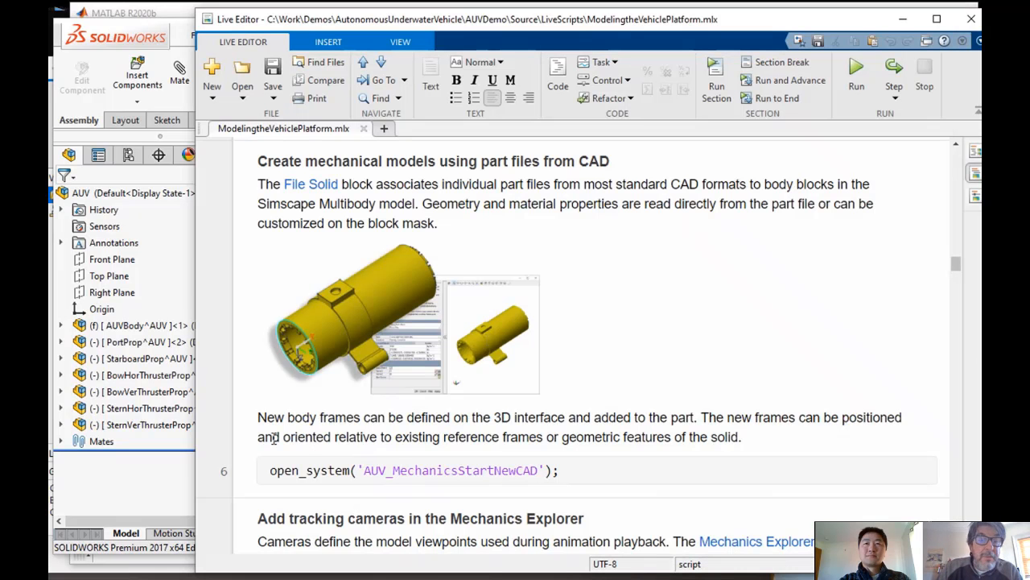
# Open AUV_MechanicsStartNewCAD and inspect Main_Hull's File Solid: density 1500, mass 27.3292 kg
pyautogui.click(856, 76)
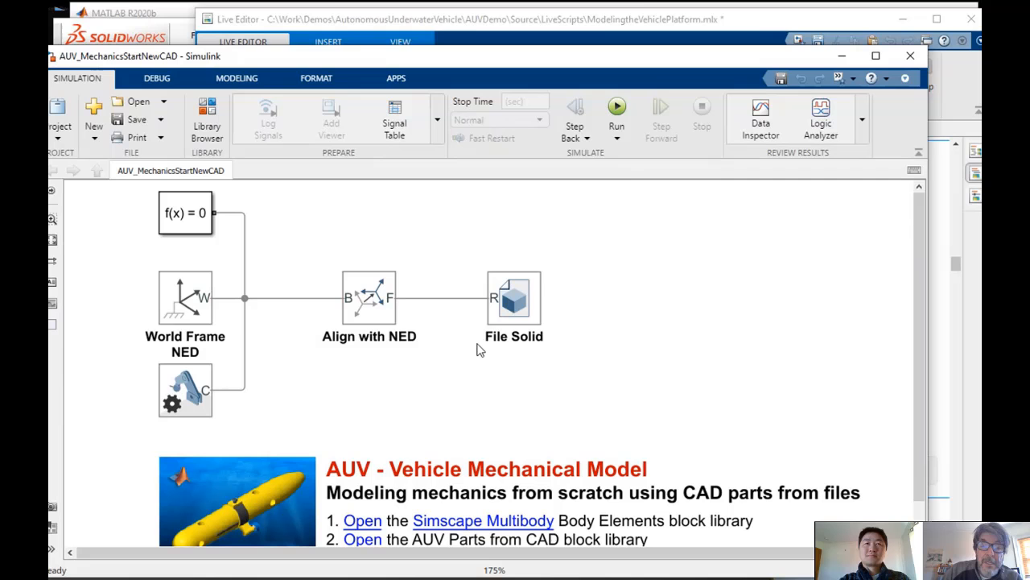
pyautogui.doubleClick(513, 297)
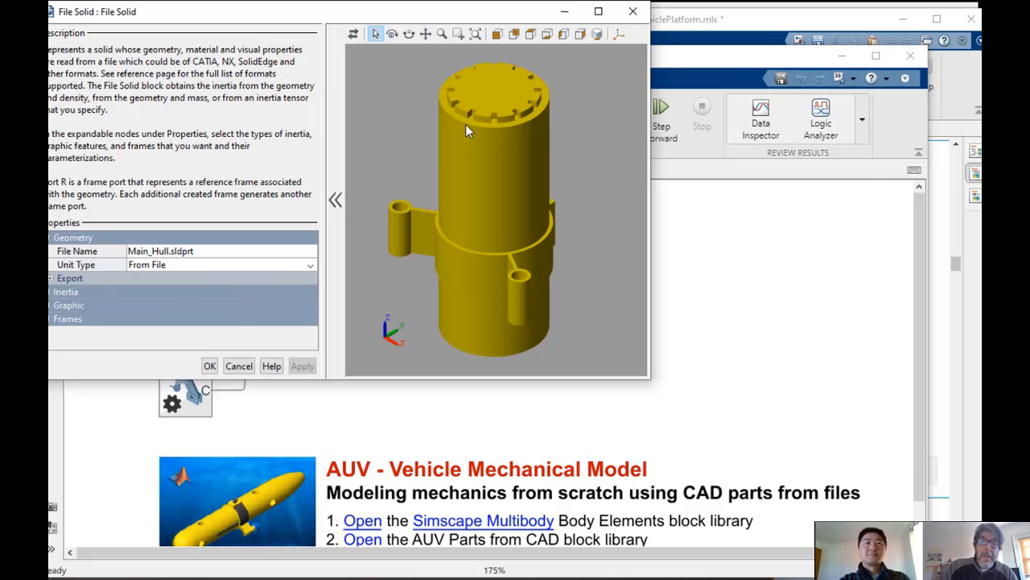
pyautogui.moveTo(469, 131); pyautogui.dragTo(537, 201)
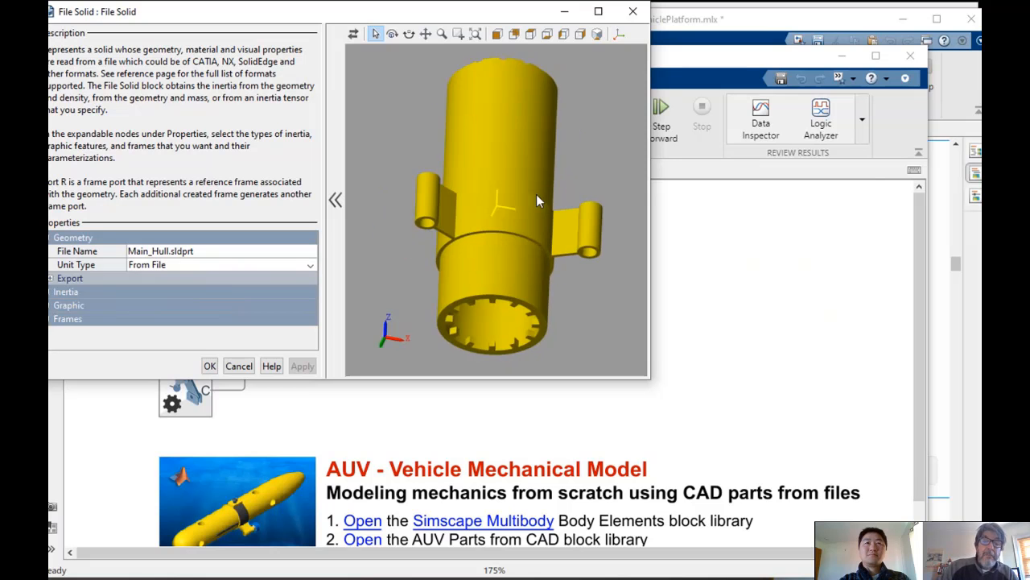
pyautogui.moveTo(539, 201); pyautogui.dragTo(478, 290)
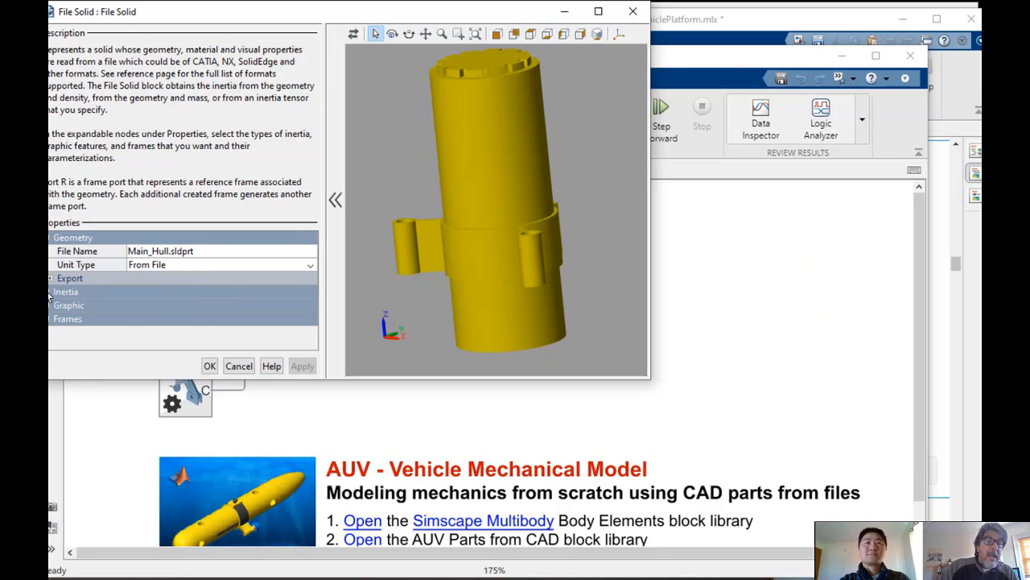
pyautogui.click(66, 291)
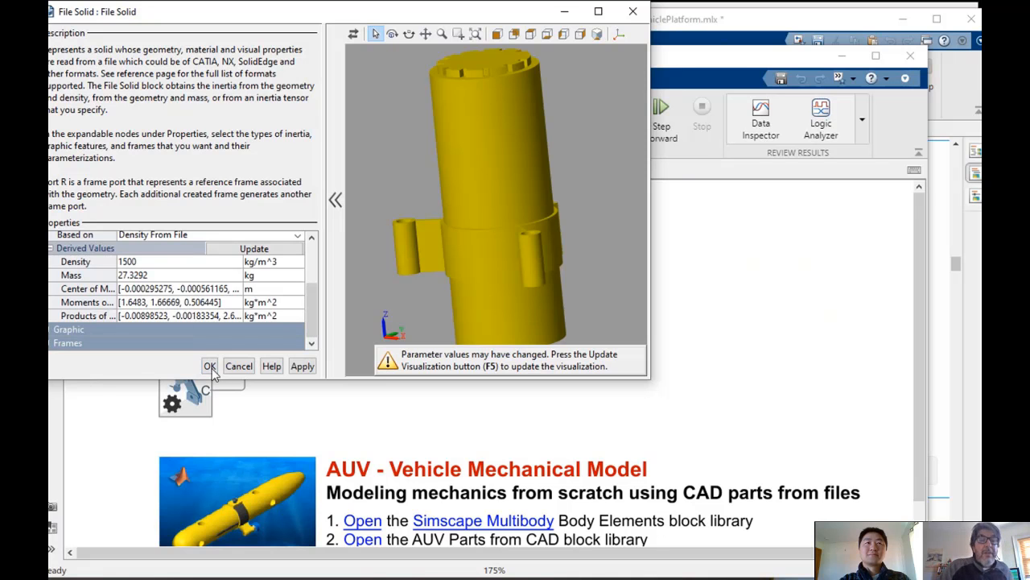
# Simulate the Main_Hull model, view it in Mechanics Explorer, then close both windows
pyautogui.click(210, 366)
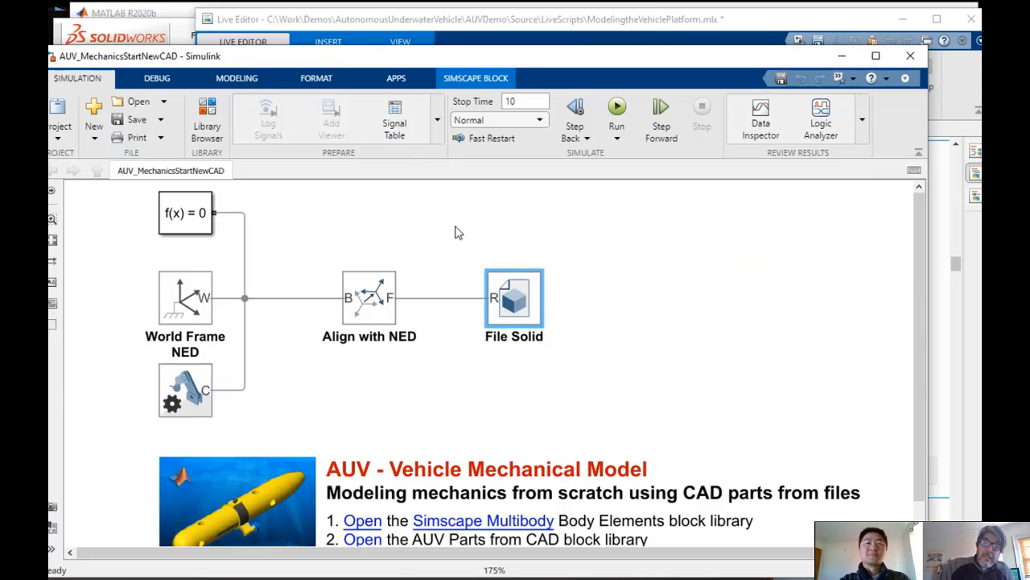
pyautogui.moveTo(495, 382)
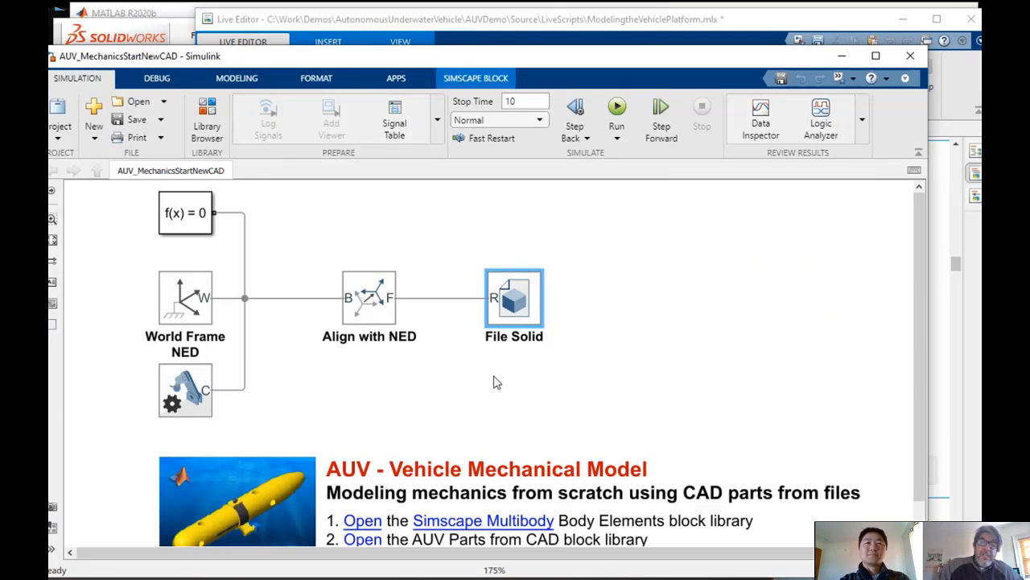
pyautogui.click(616, 105)
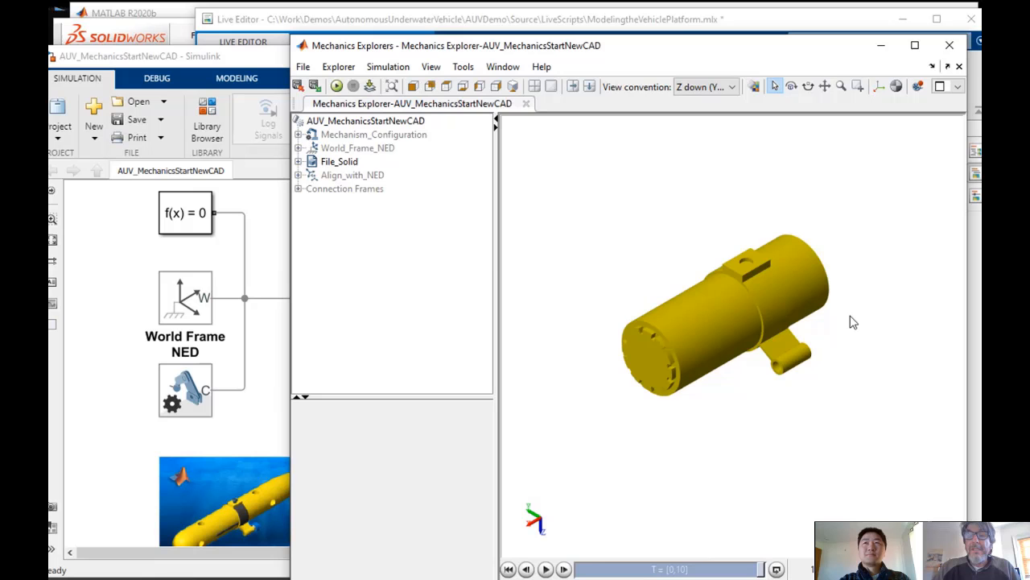
pyautogui.click(949, 45)
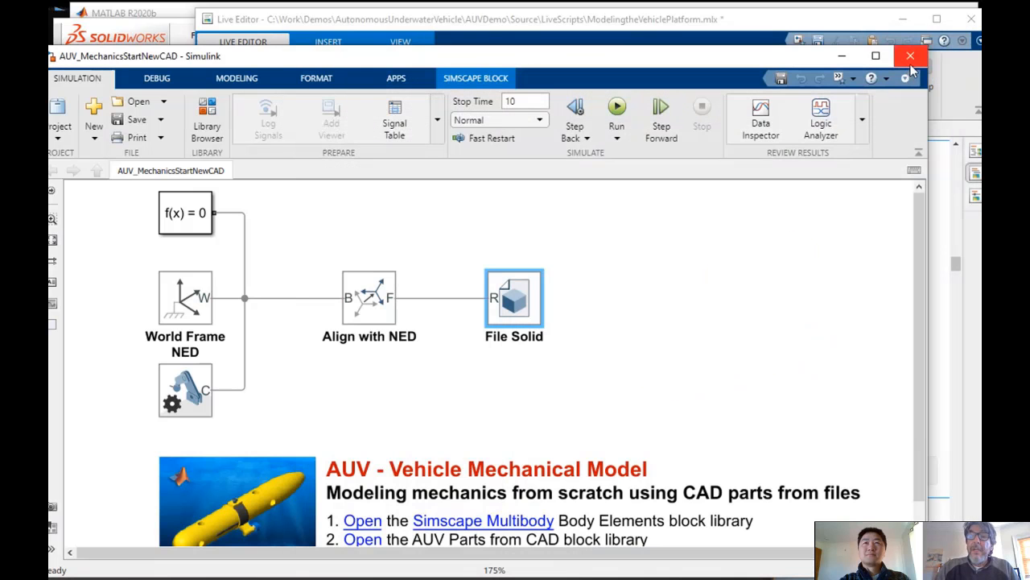
pyautogui.click(910, 56)
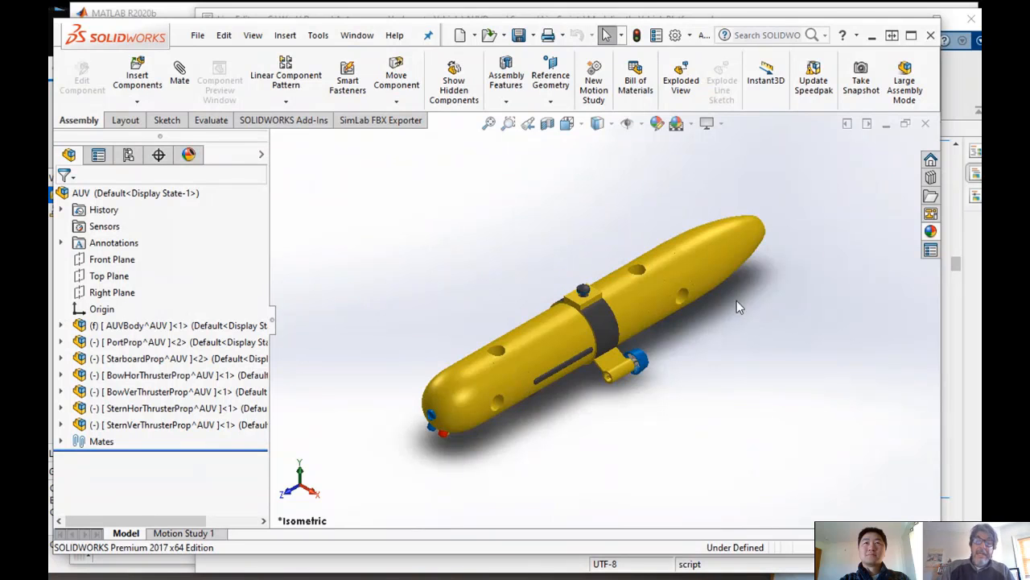
pyautogui.moveTo(455, 389)
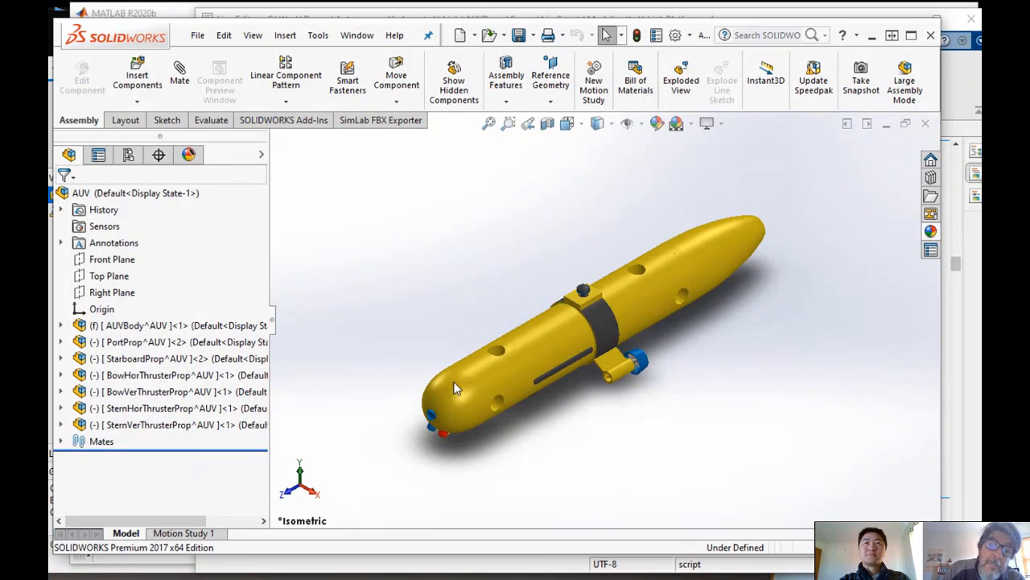
pyautogui.moveTo(440, 310)
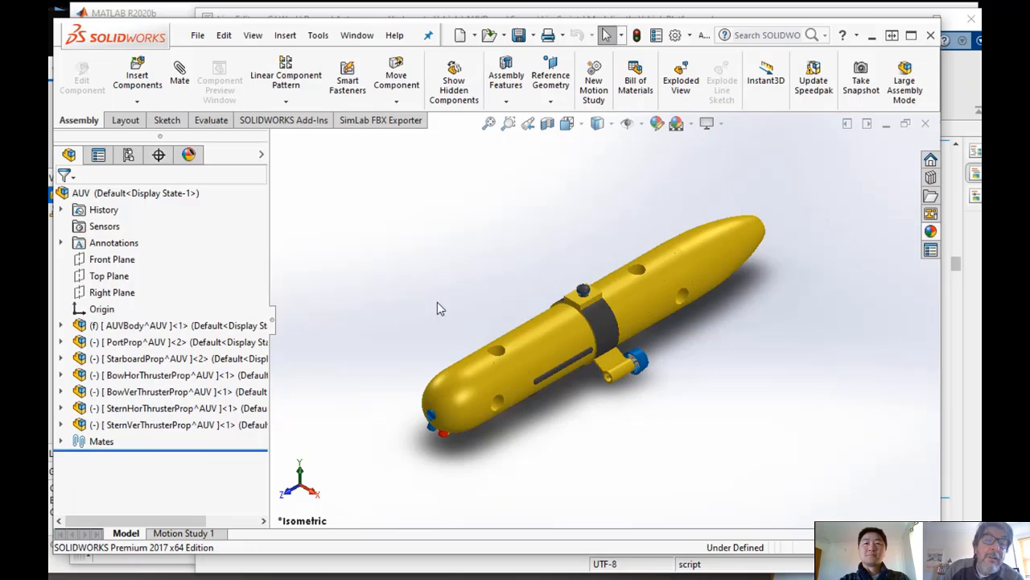
pyautogui.moveTo(440, 308); pyautogui.dragTo(652, 391)
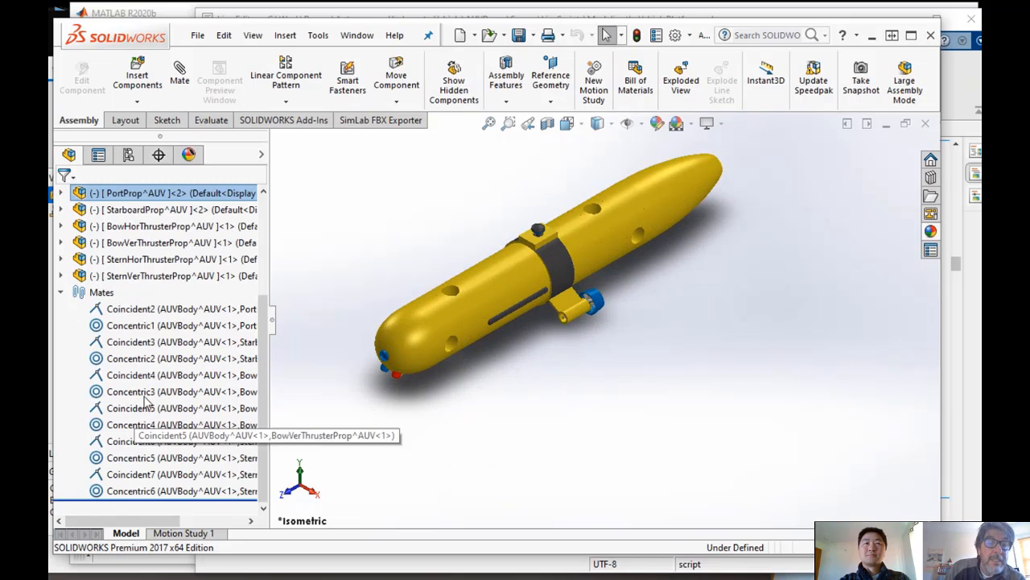
pyautogui.moveTo(119, 326)
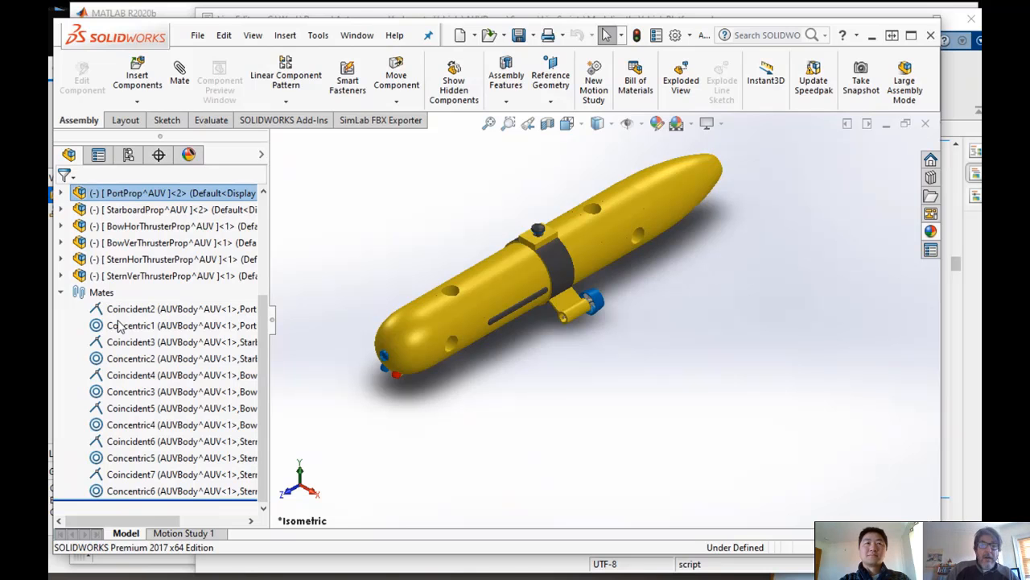
pyautogui.moveTo(131, 309)
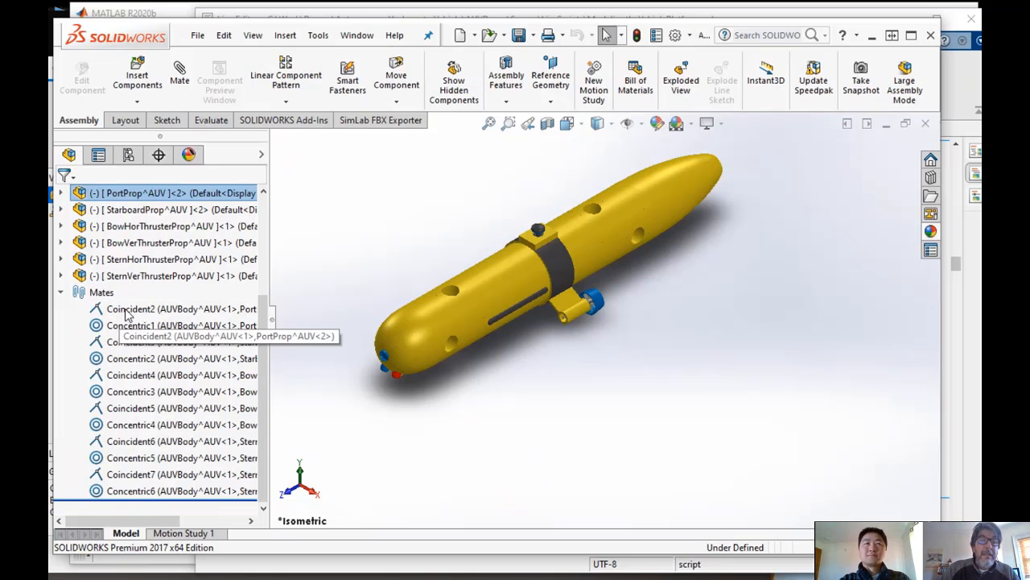
pyautogui.click(129, 308)
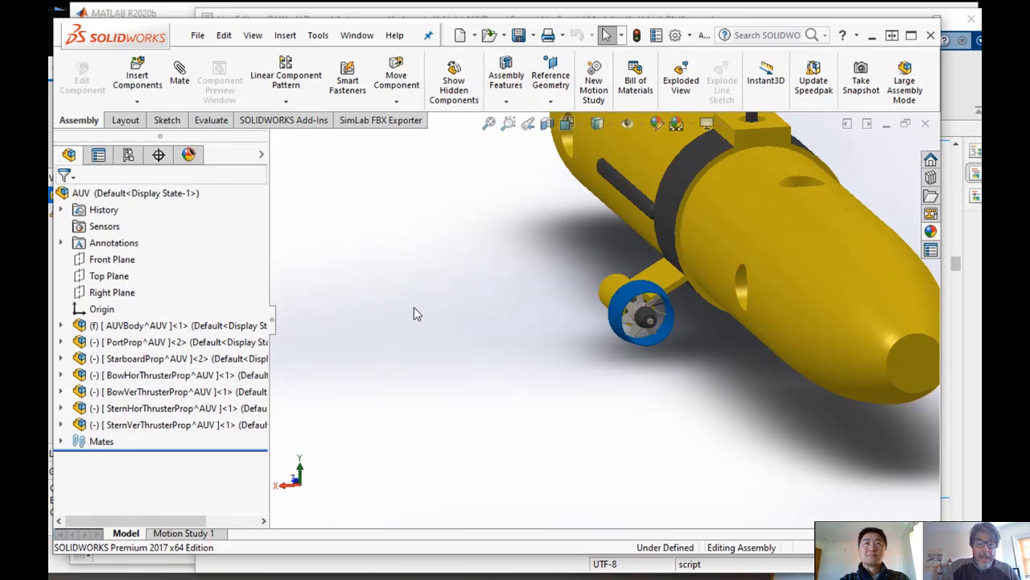
pyautogui.moveTo(493, 232)
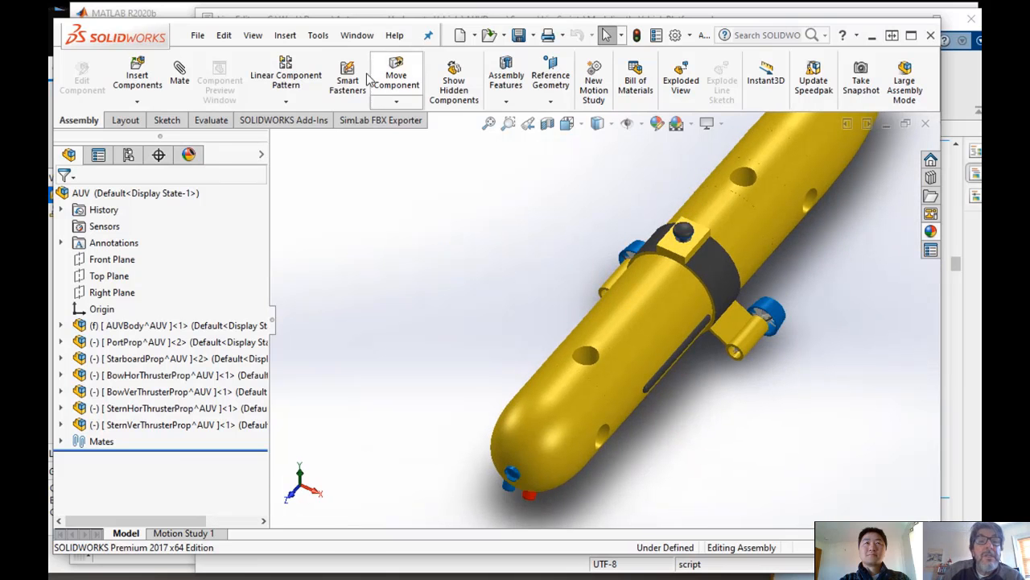
# Export the assembly through Simscape Multibody Link, saving it as AUV.xml
pyautogui.click(318, 34)
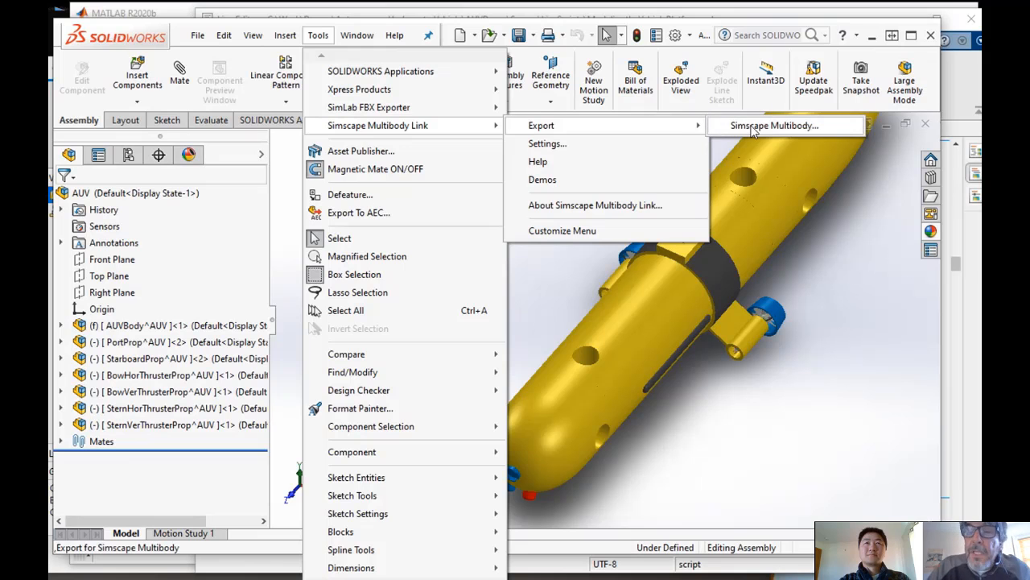
pyautogui.click(775, 125)
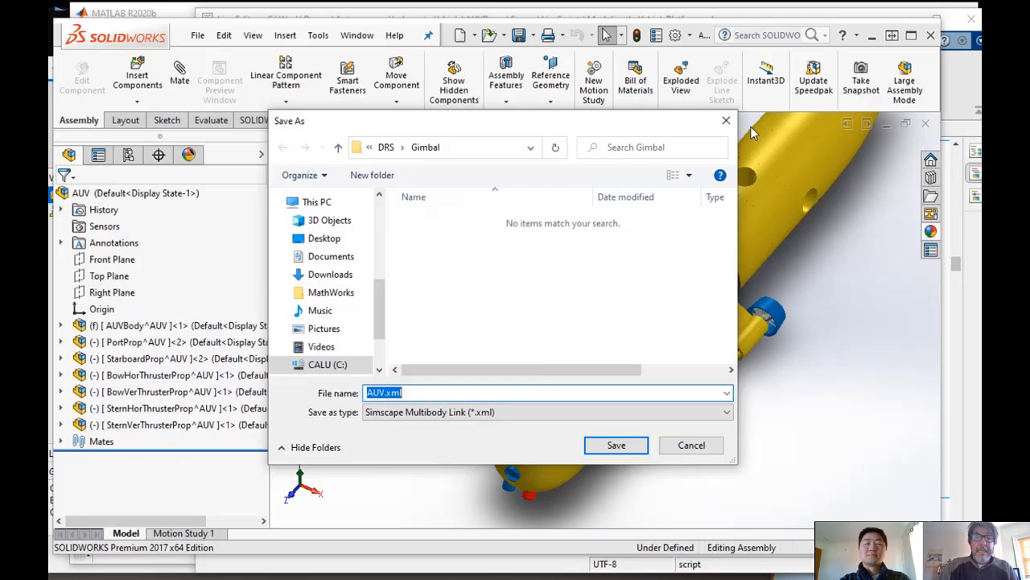
pyautogui.click(615, 445)
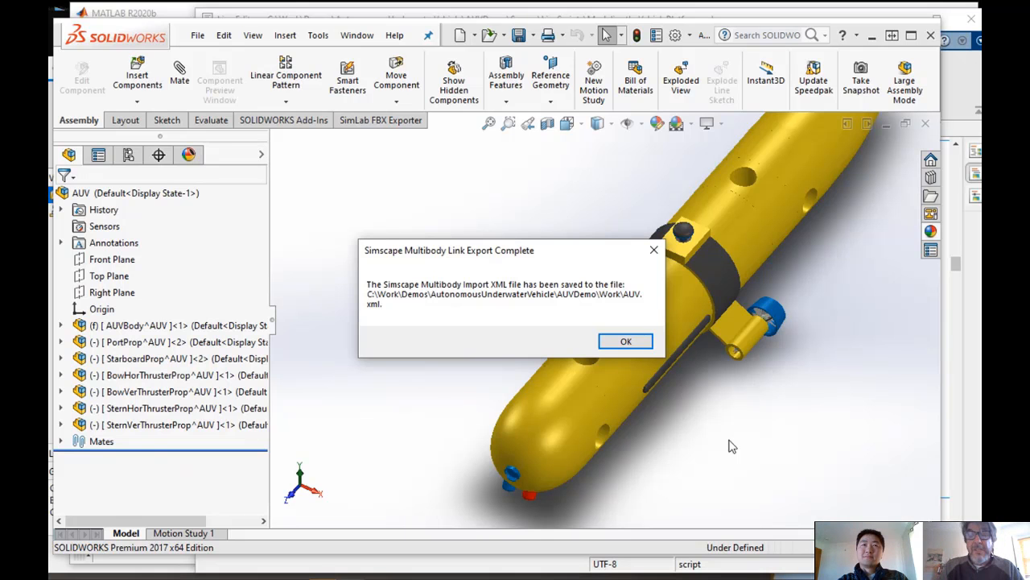
pyautogui.moveTo(451, 336)
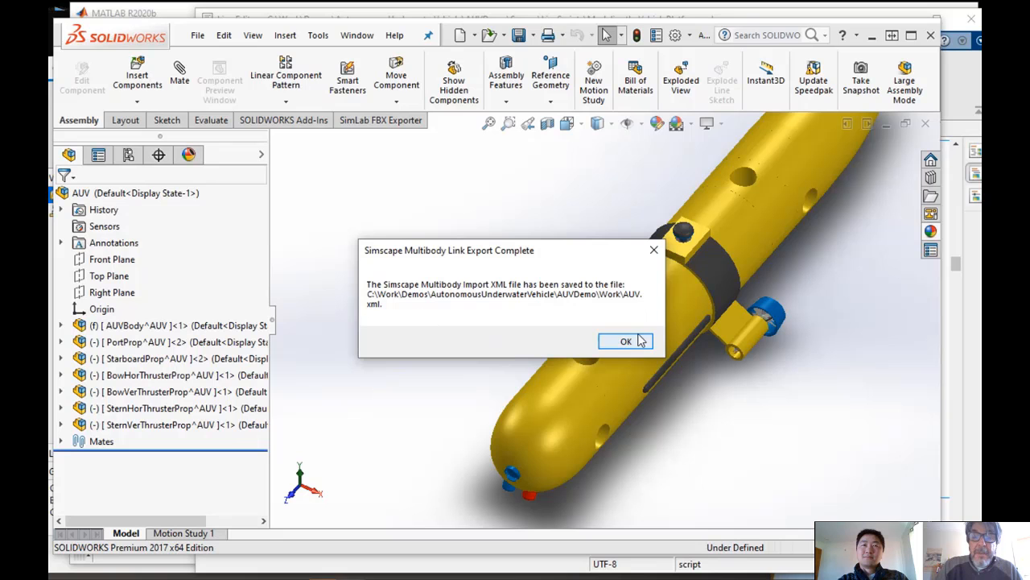
pyautogui.click(625, 340)
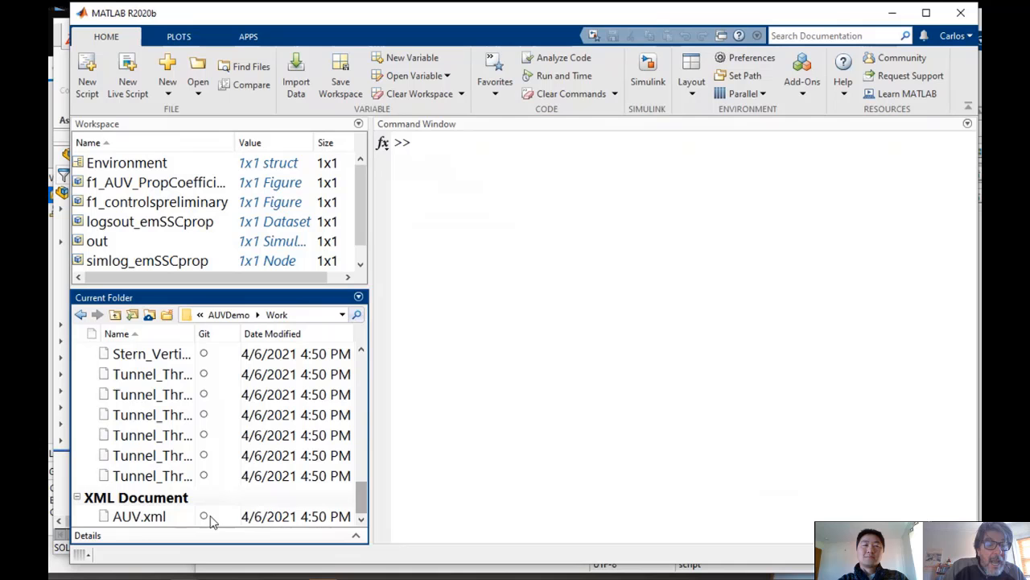
pyautogui.click(139, 515)
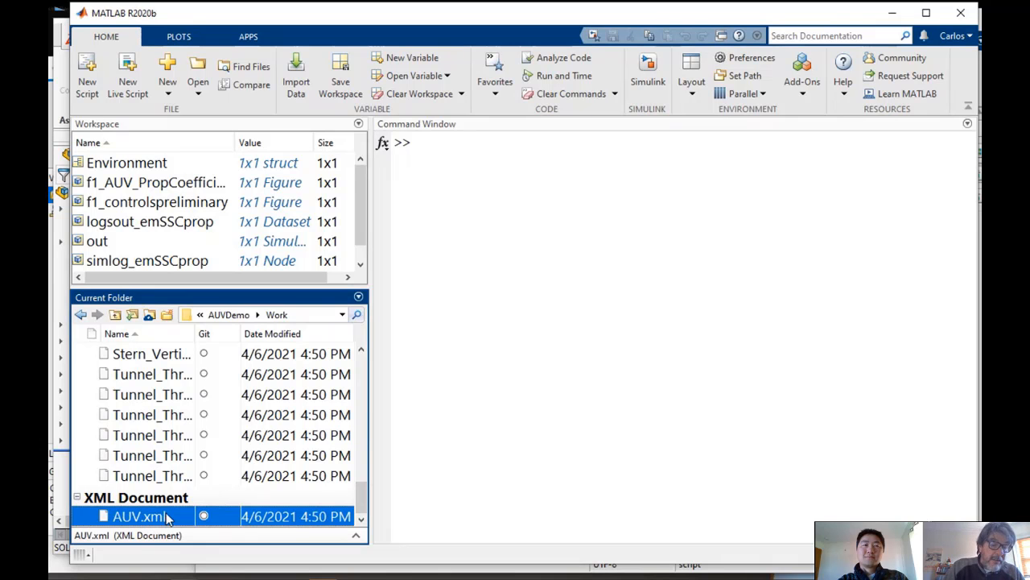
pyautogui.moveTo(108, 516)
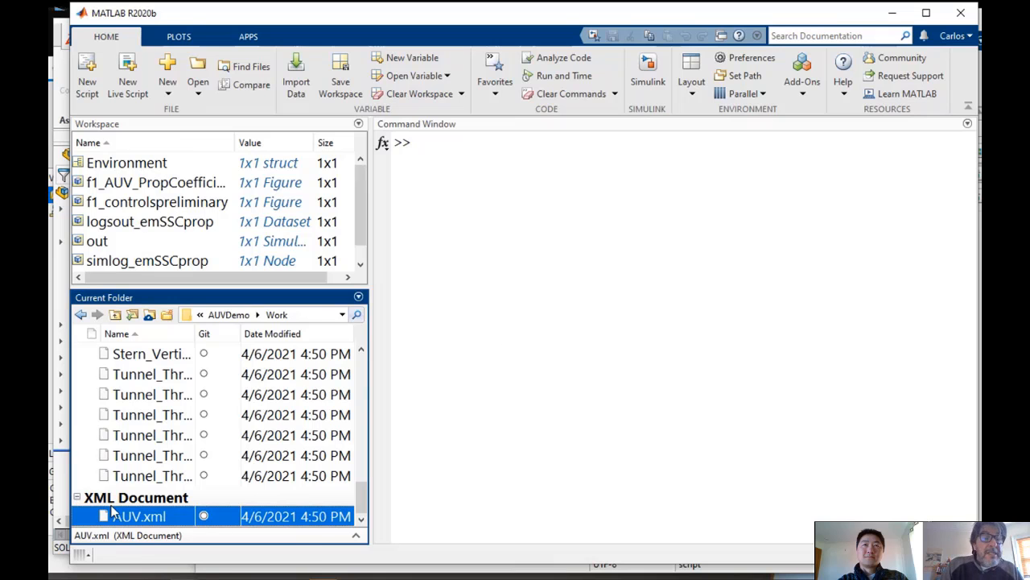
pyautogui.rightClick(139, 516)
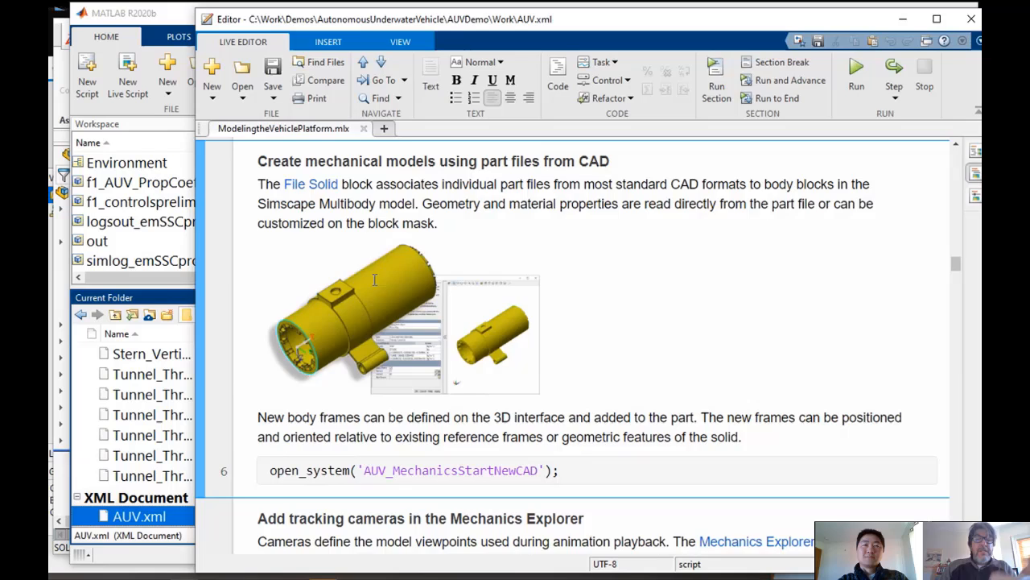
pyautogui.click(396, 128)
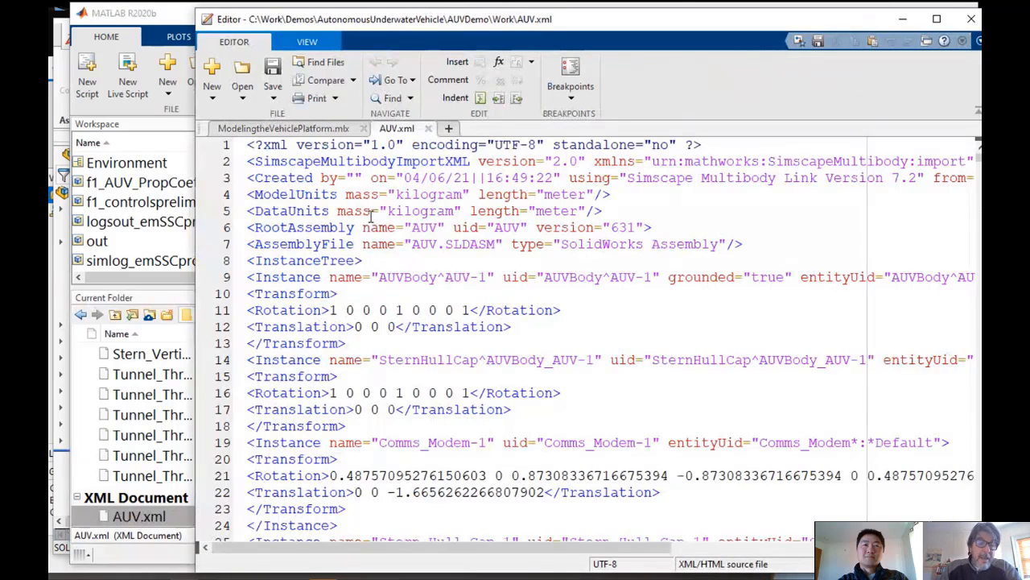
pyautogui.scroll(-3)
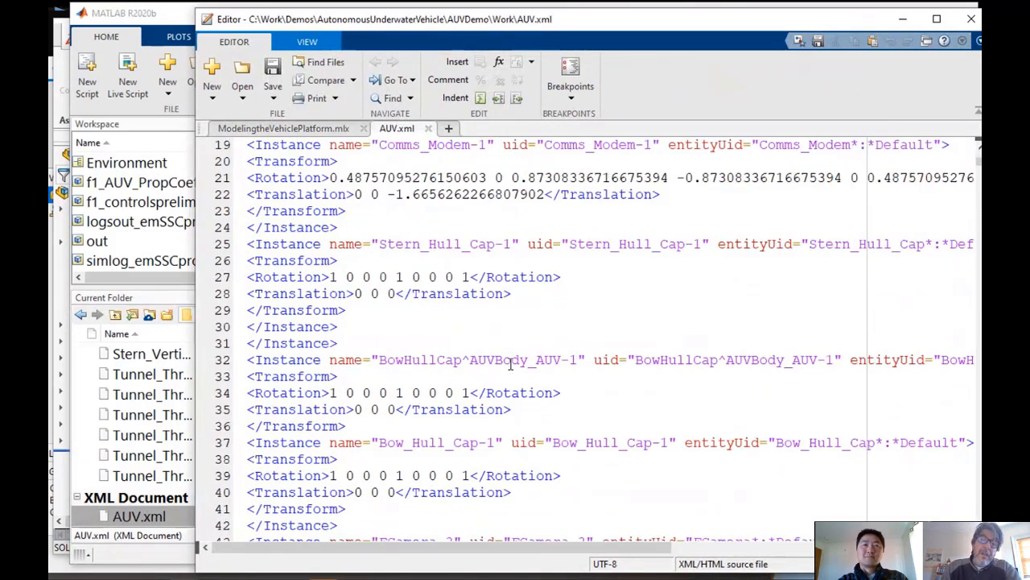
pyautogui.scroll(-3)
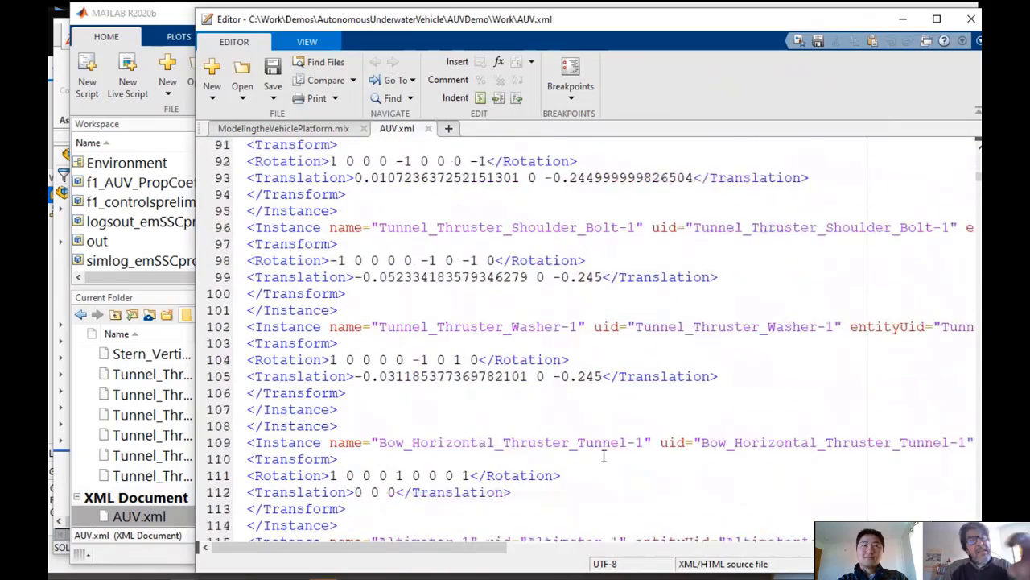
pyautogui.scroll(-3)
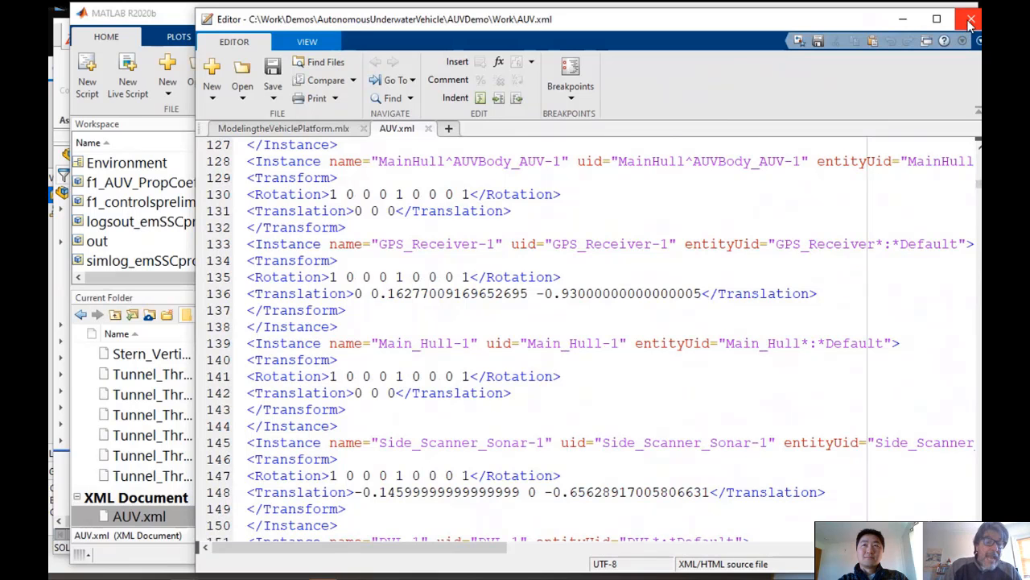
pyautogui.click(970, 18)
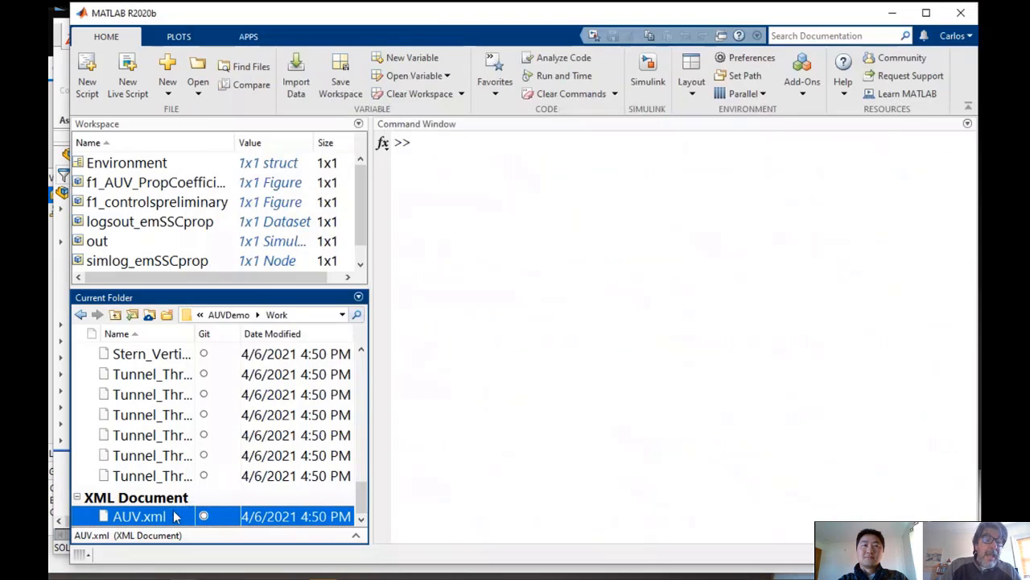
# Enter smimport('AUV') in the Command Window to import the multibody description
pyautogui.write('sm')
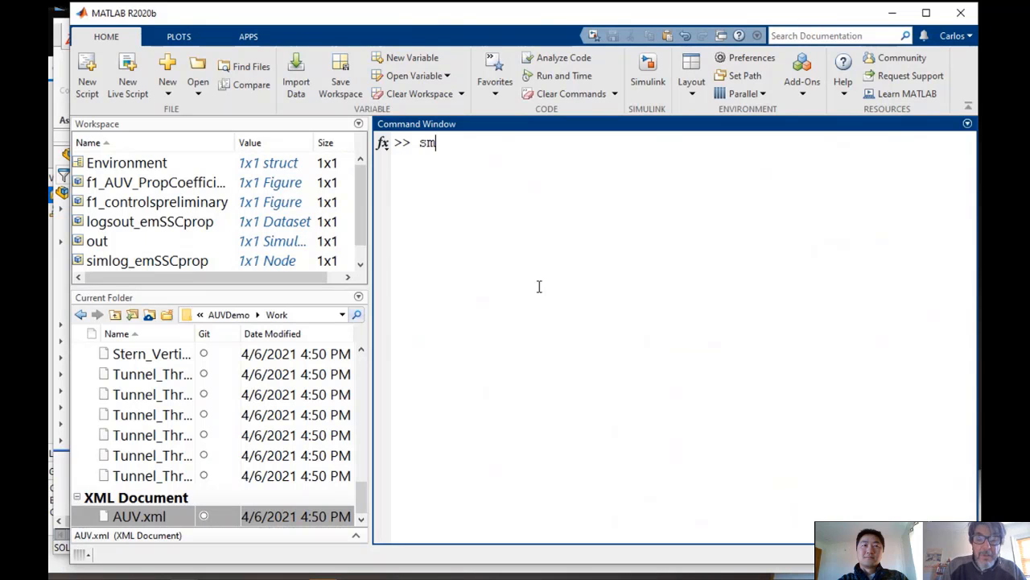
pyautogui.write('i')
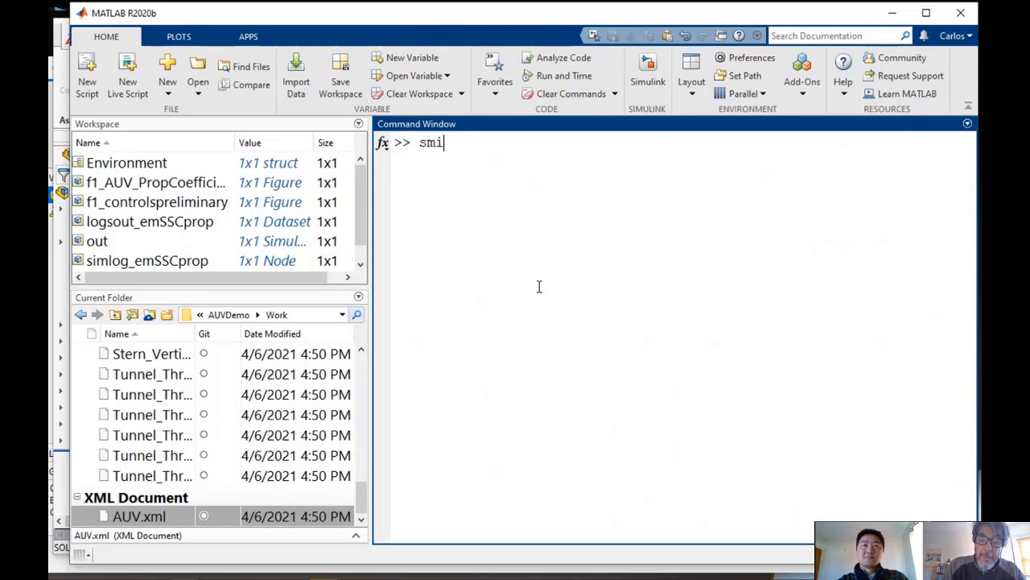
pyautogui.write('mpor')
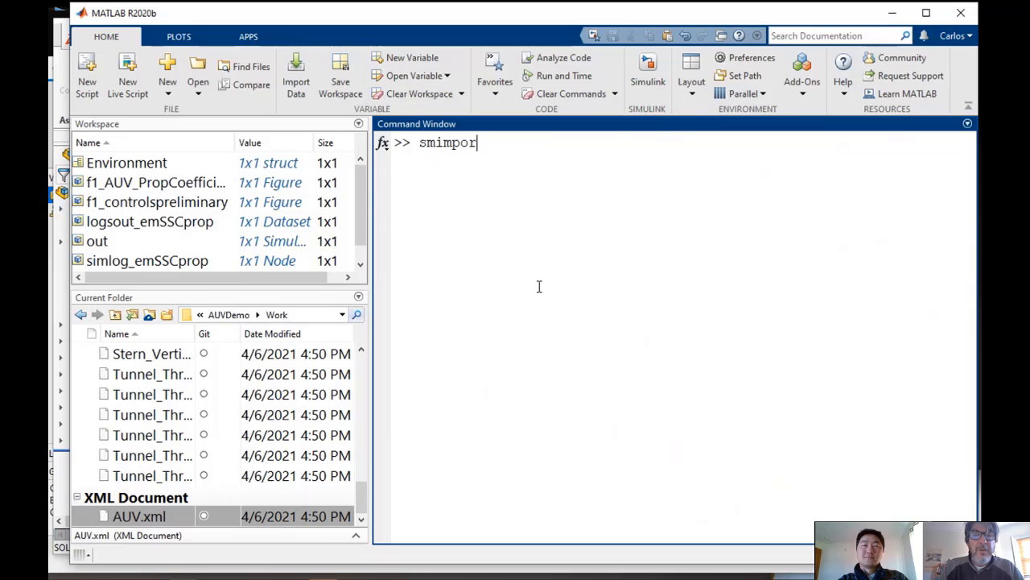
pyautogui.write('t')
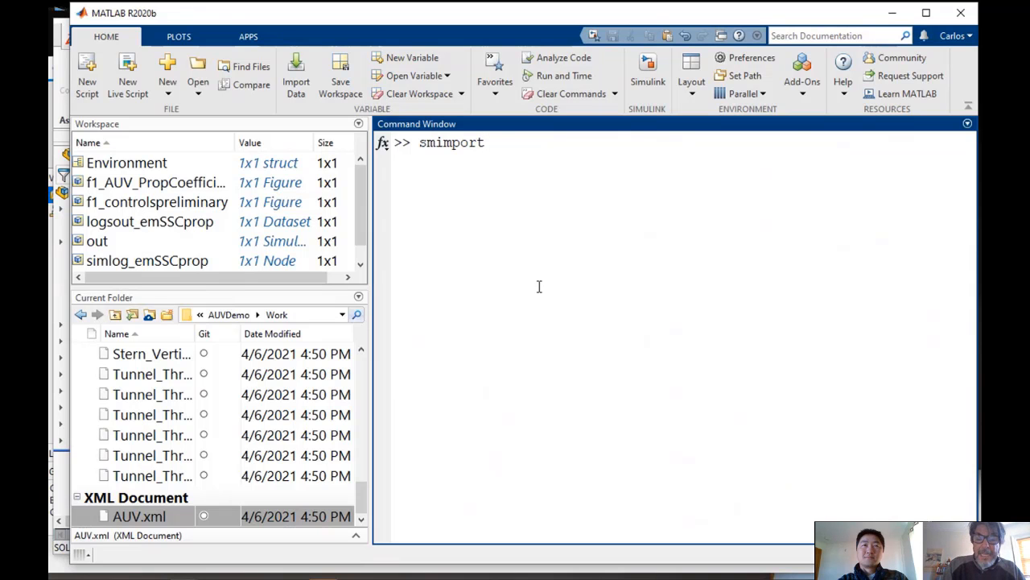
pyautogui.write("('A")
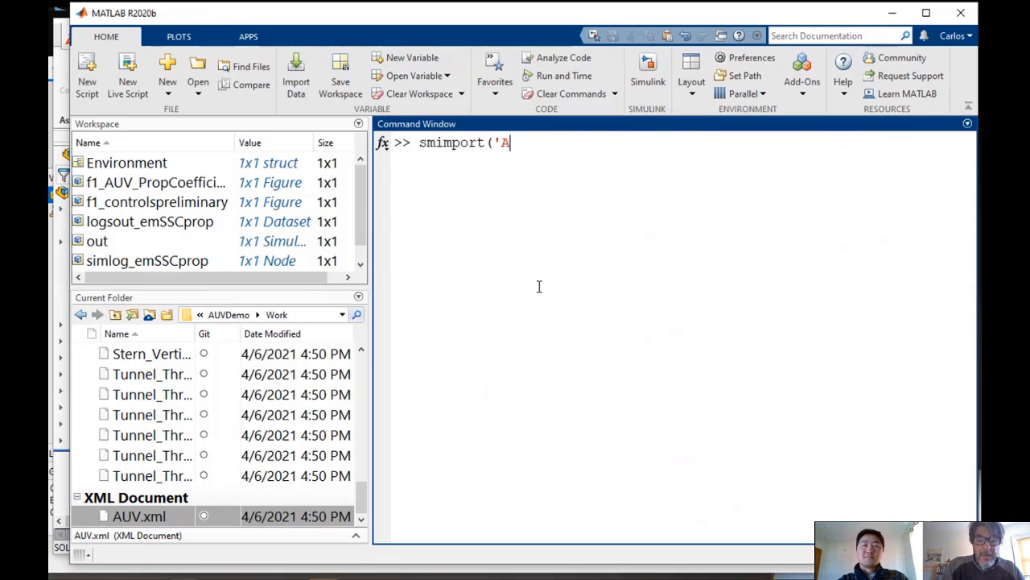
pyautogui.write('UV')
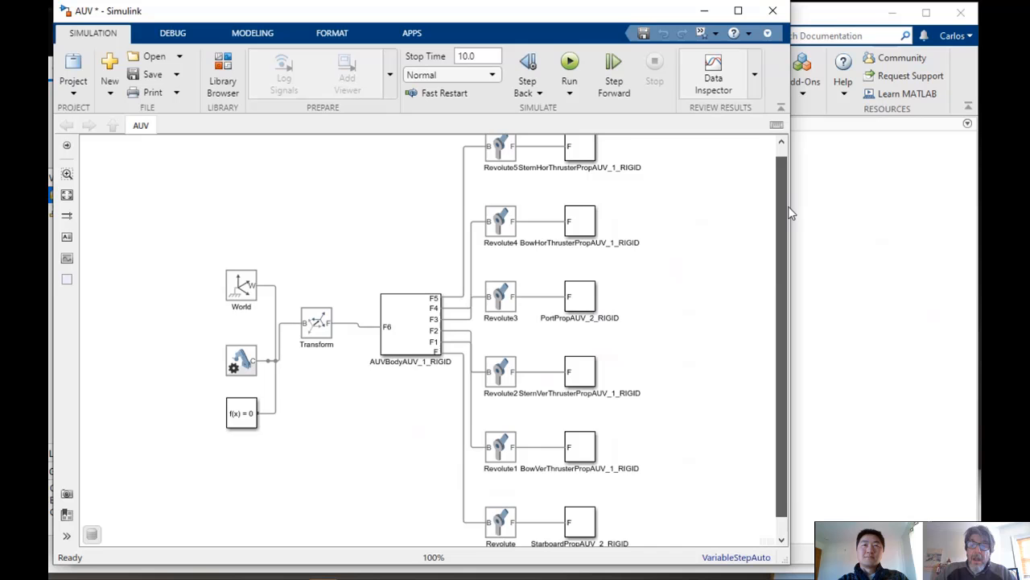
# Move the propeller and thruster blocks right, clear of the Revolute joint labels
pyautogui.scroll(-3)
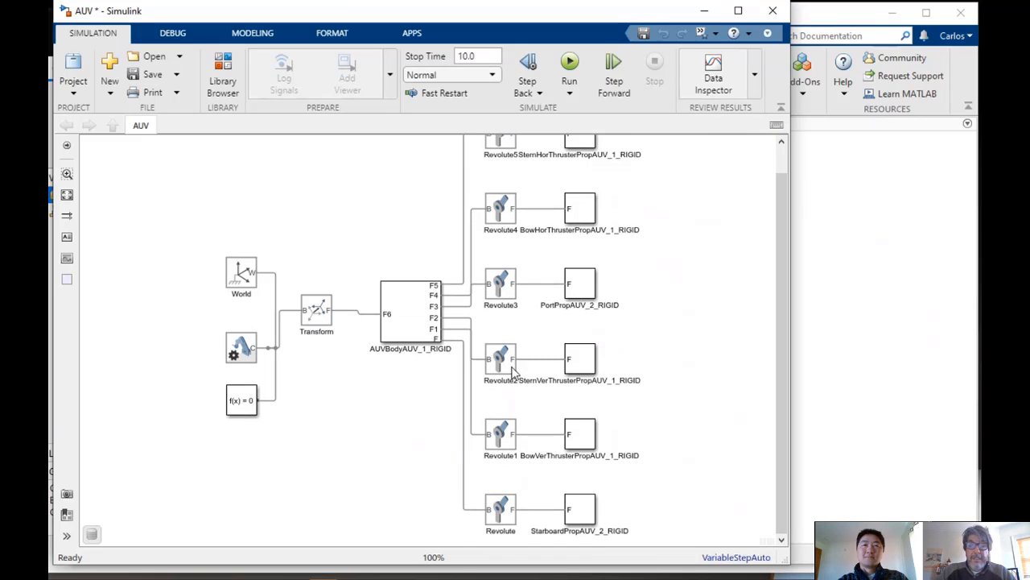
pyautogui.scroll(3)
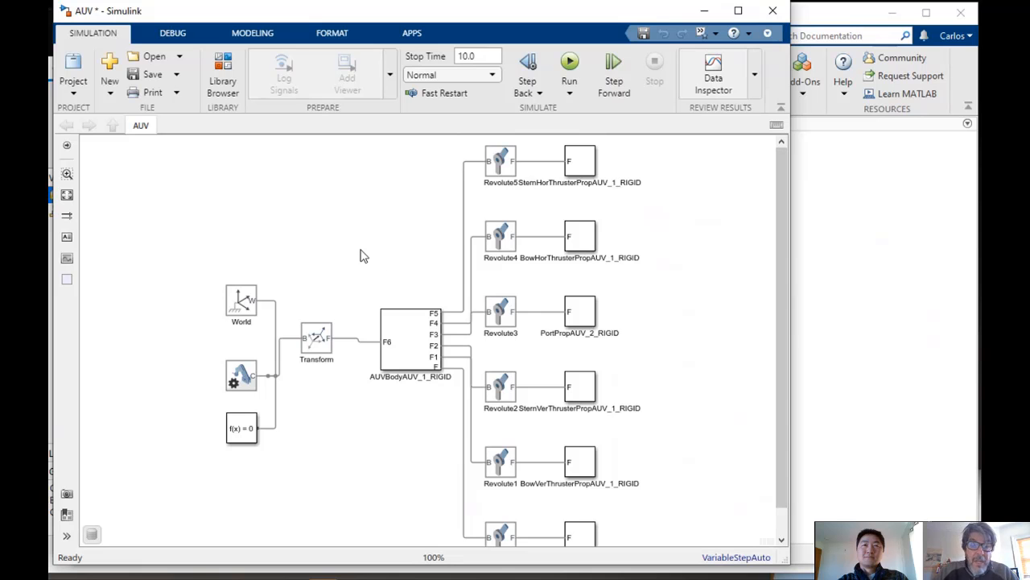
pyautogui.click(410, 338)
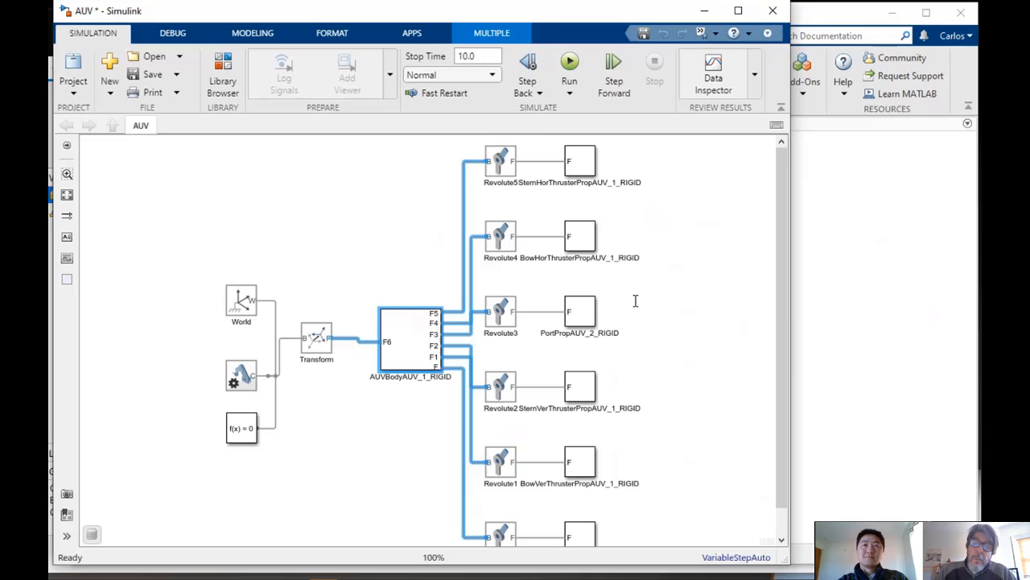
pyautogui.scroll(-3)
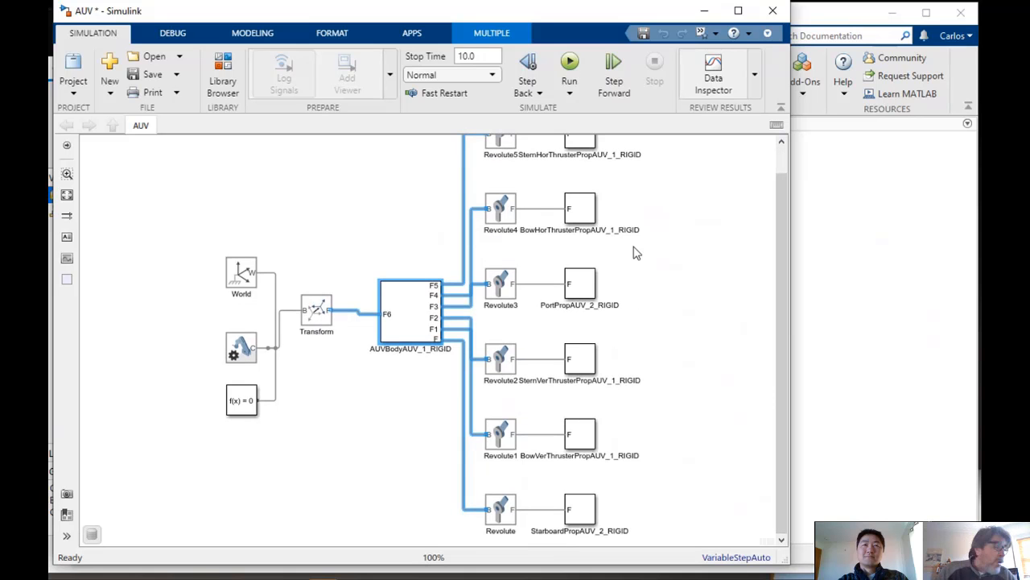
pyautogui.click(614, 207)
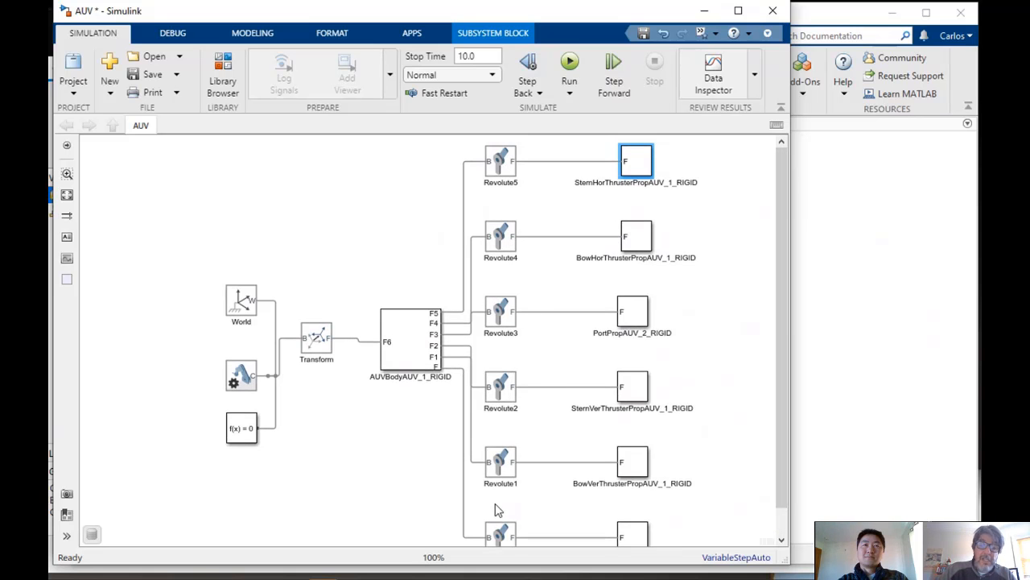
pyautogui.click(500, 462)
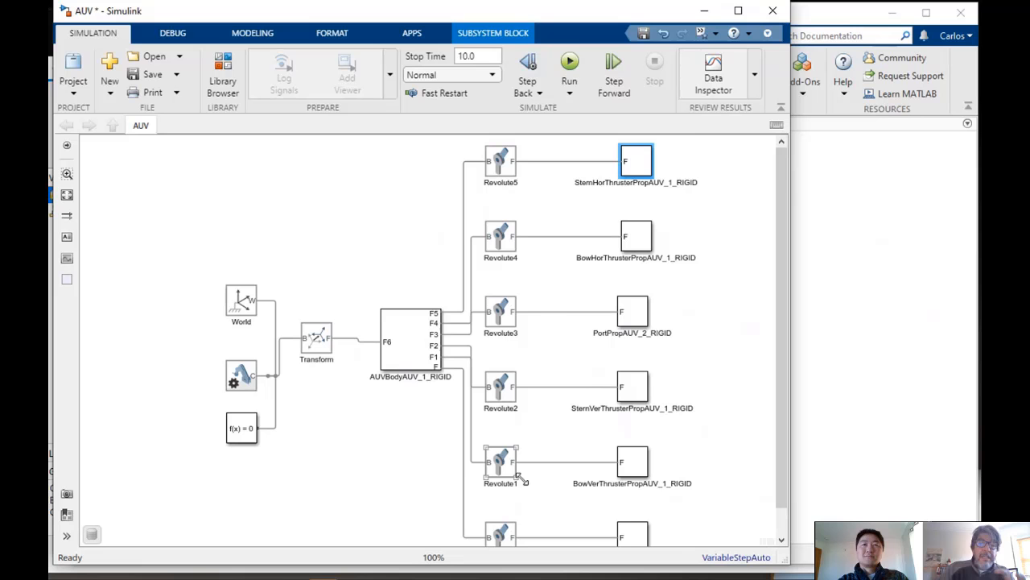
pyautogui.doubleClick(636, 161)
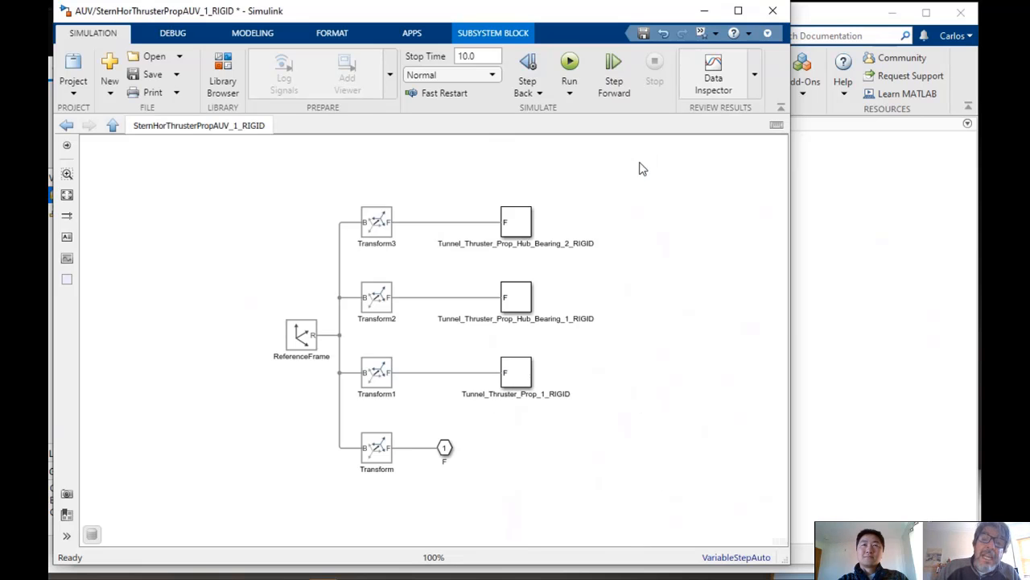
pyautogui.click(376, 296)
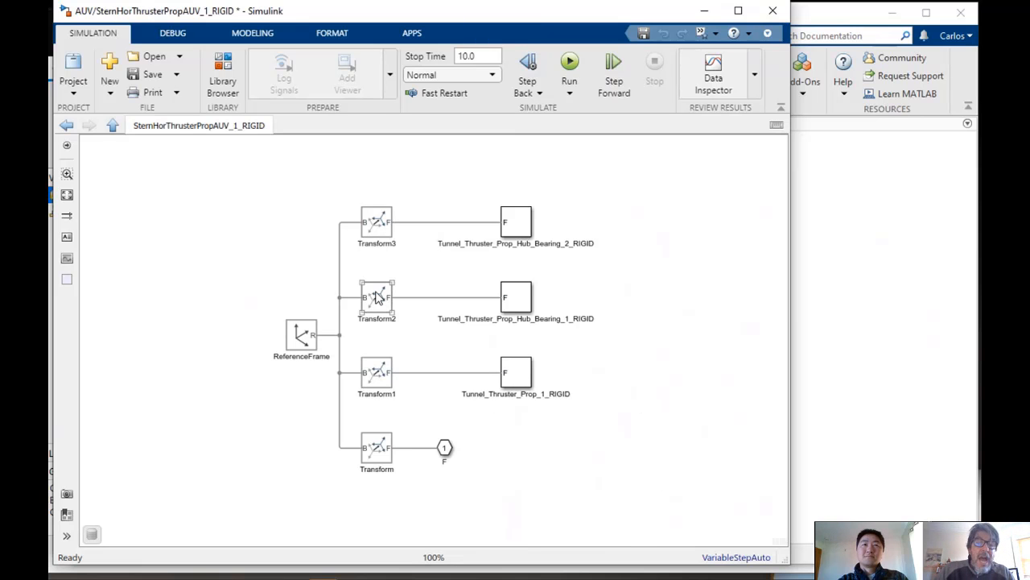
pyautogui.doubleClick(376, 297)
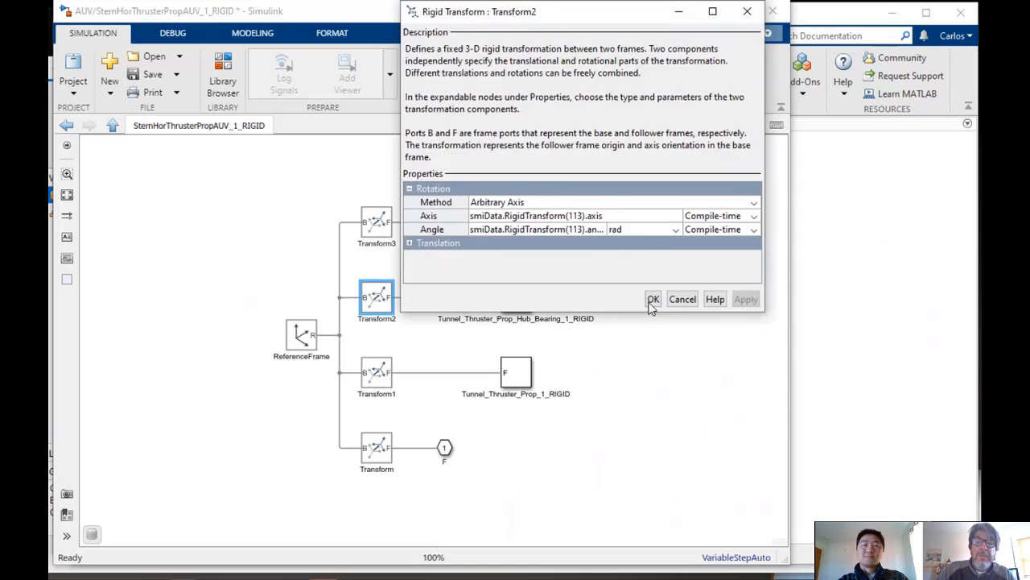
pyautogui.click(653, 299)
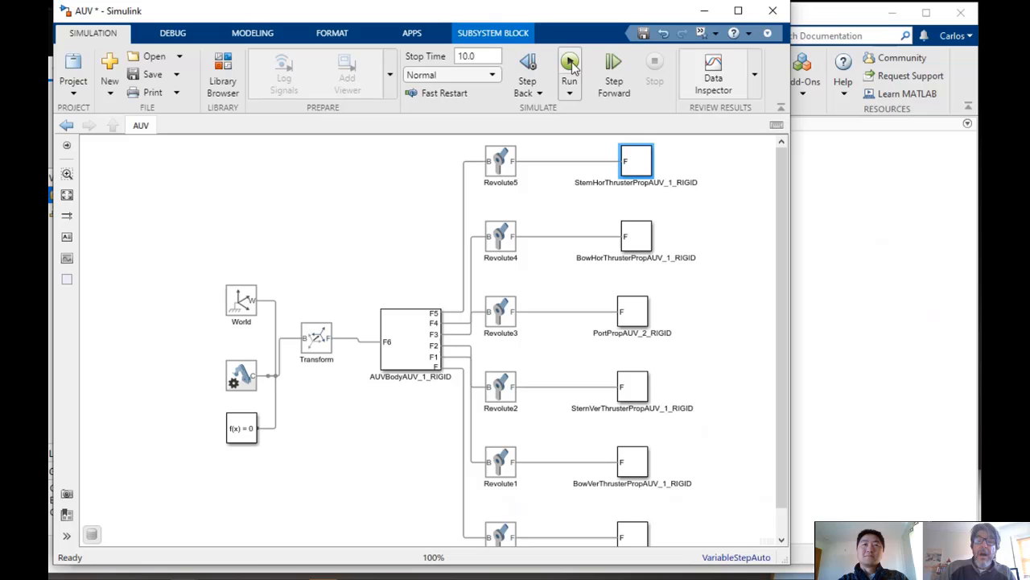
# Simulate the AUV, expand AUVBody > Main_Hull_1_RIGID, orbit, and restore isometric view
pyautogui.click(569, 63)
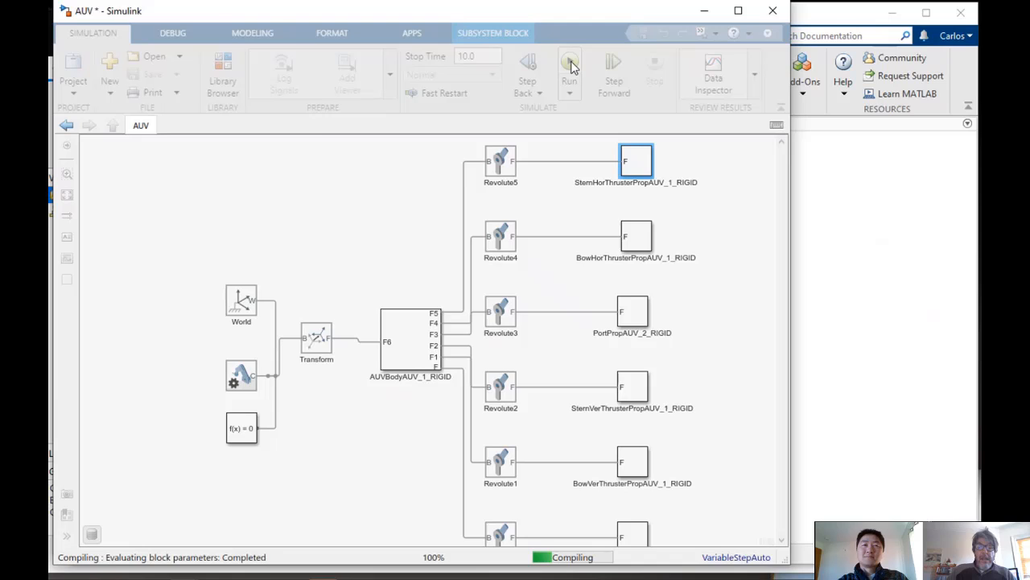
pyautogui.click(570, 62)
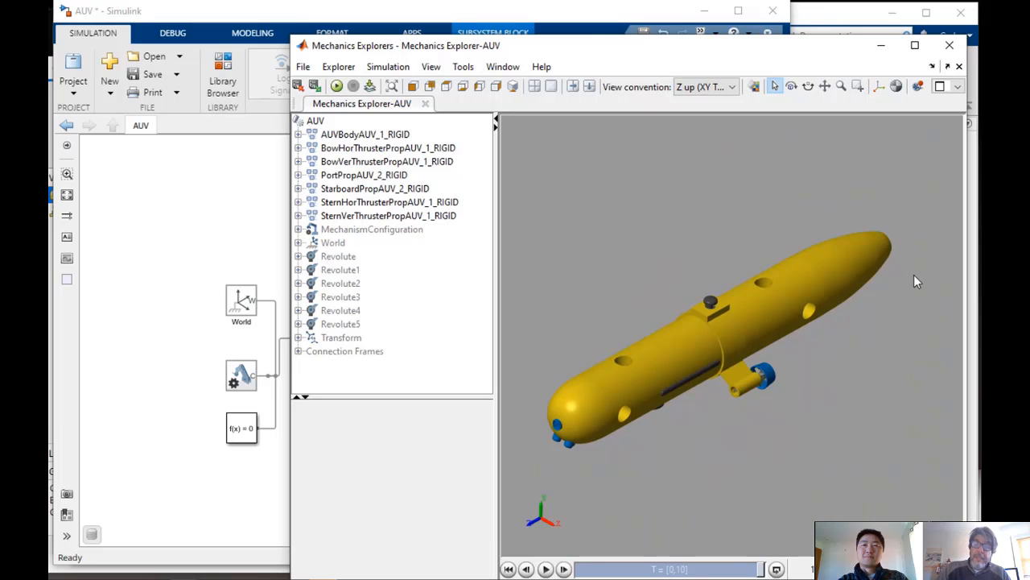
pyautogui.click(372, 373)
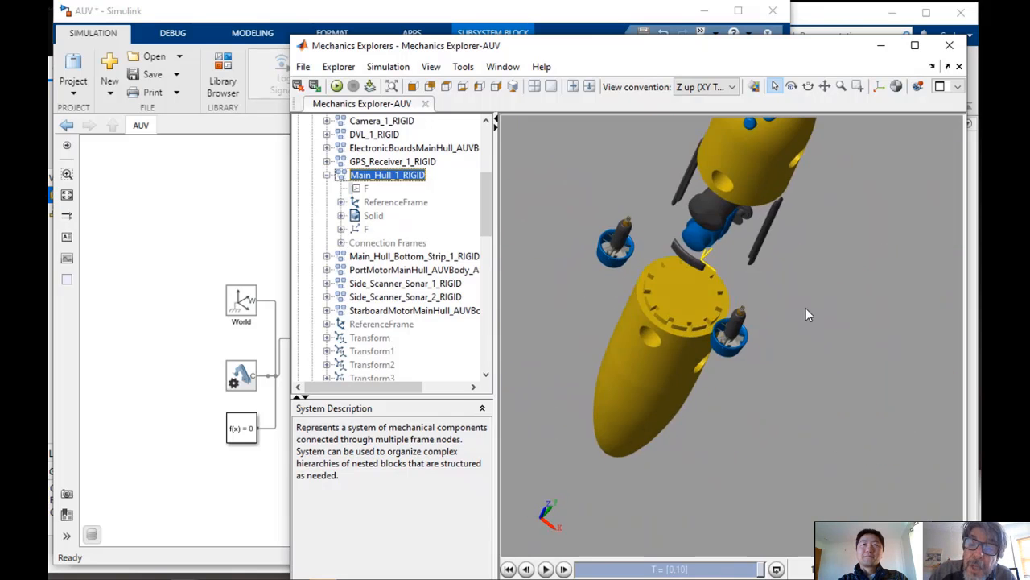
pyautogui.moveTo(809, 314); pyautogui.dragTo(631, 363)
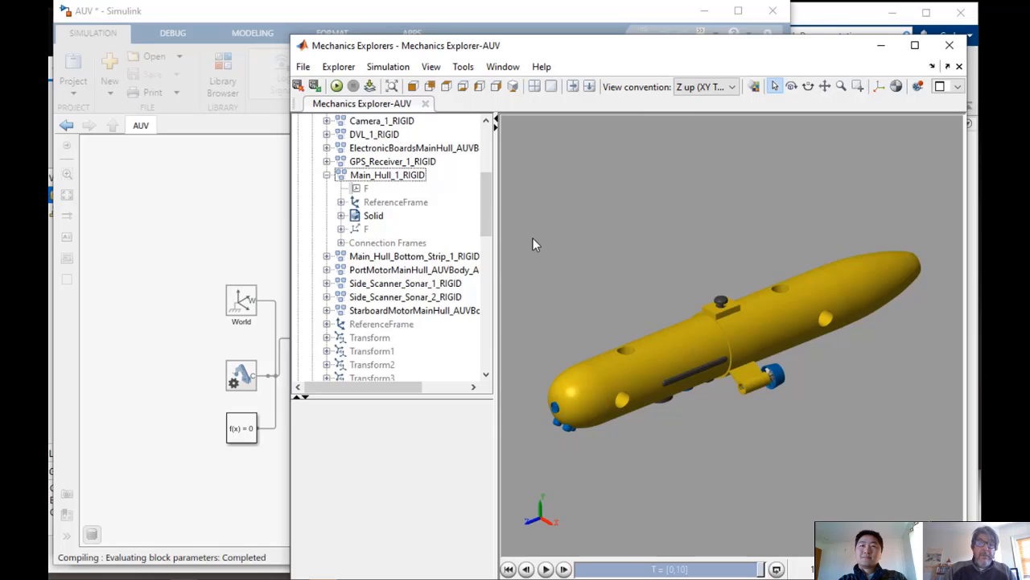
pyautogui.click(336, 86)
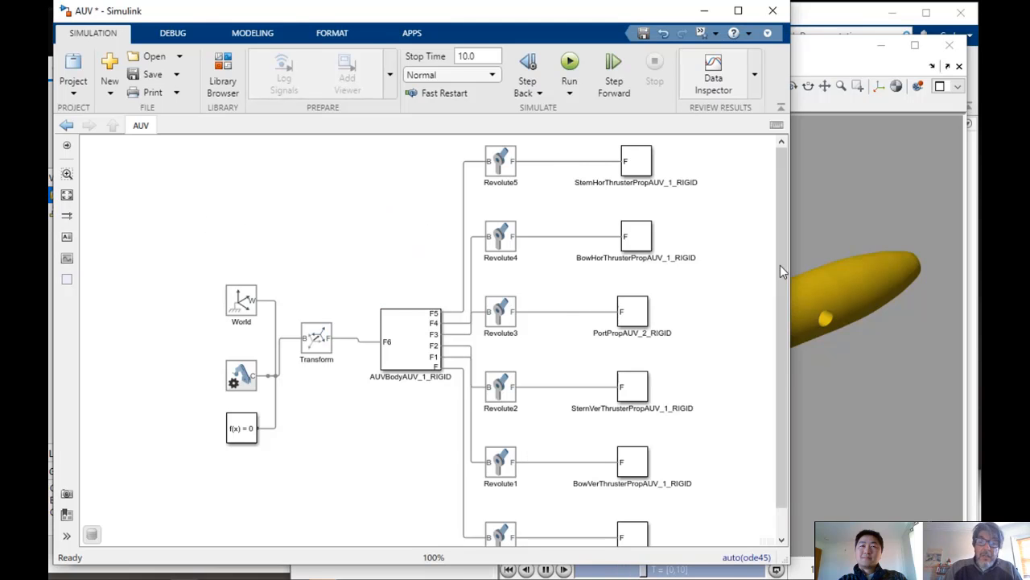
pyautogui.moveTo(183, 271)
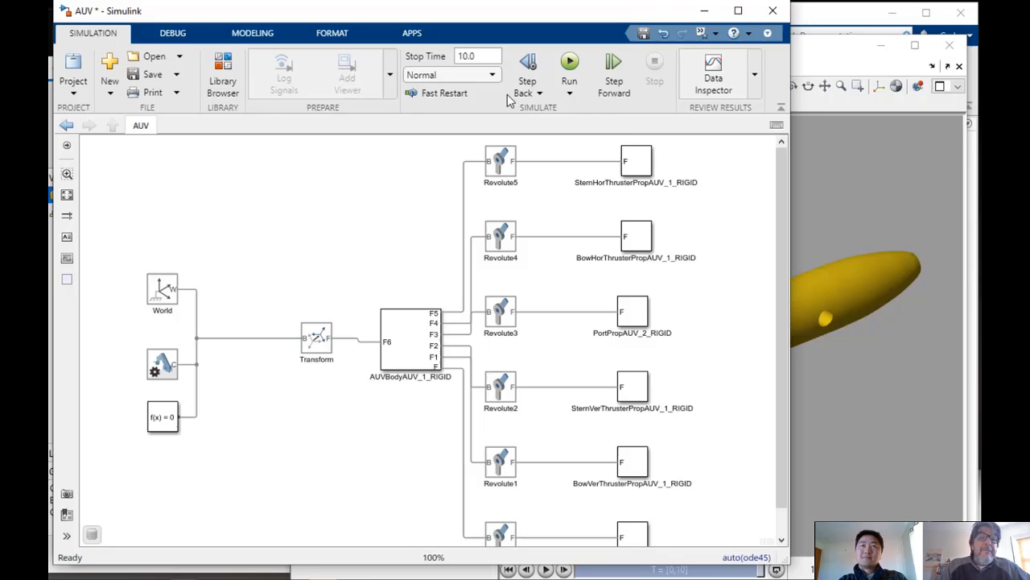
# Add a 6-DOF Joint from Simscape > Multibody > Joints between Transform and AUVBody, and run
pyautogui.click(222, 72)
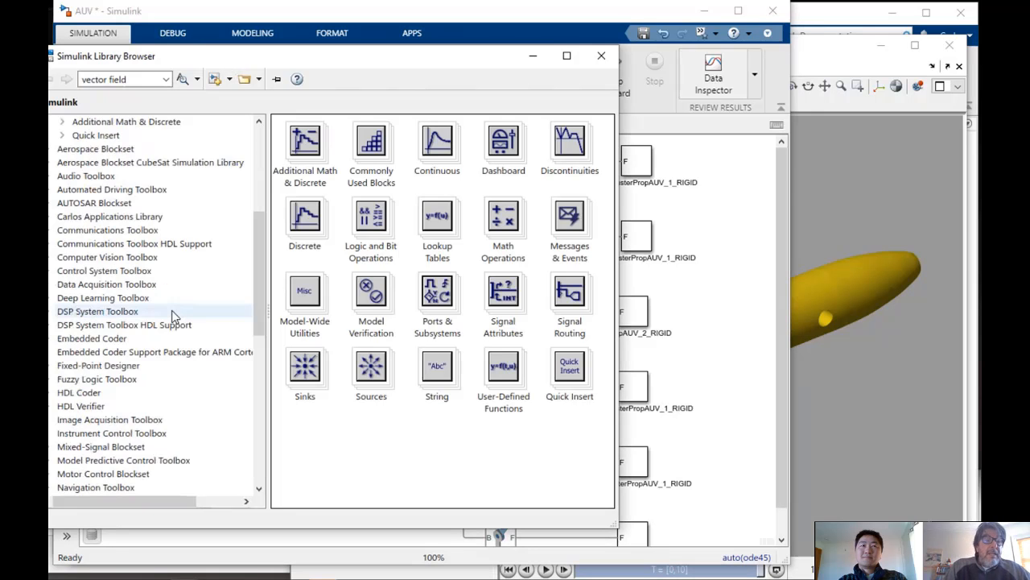
pyautogui.scroll(-3)
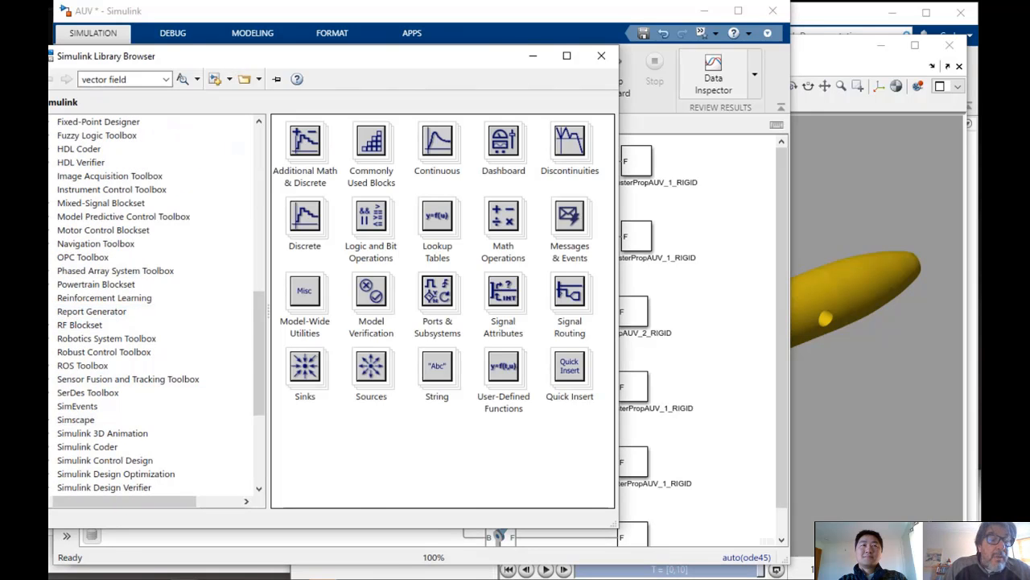
pyautogui.click(75, 337)
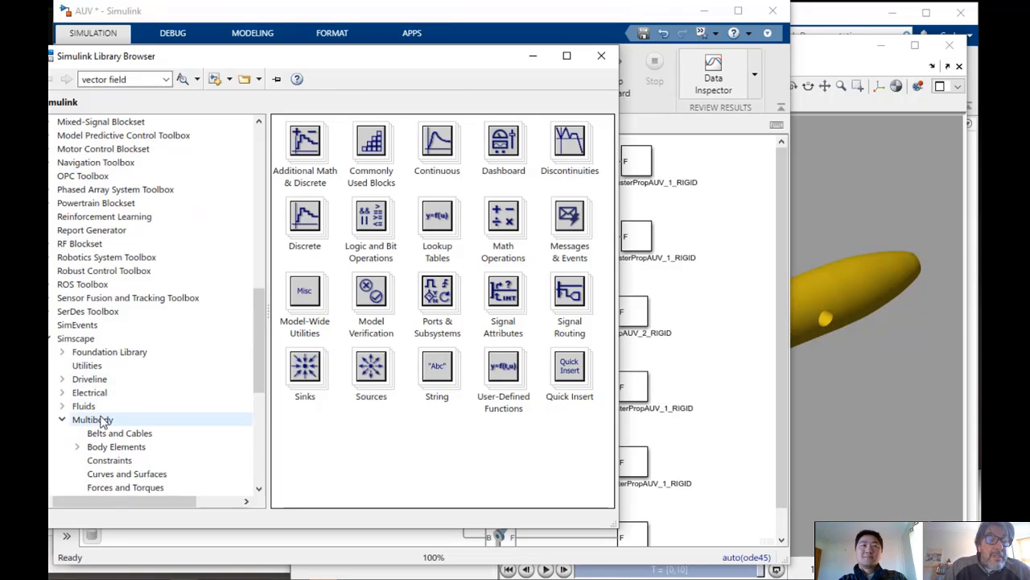
pyautogui.click(98, 445)
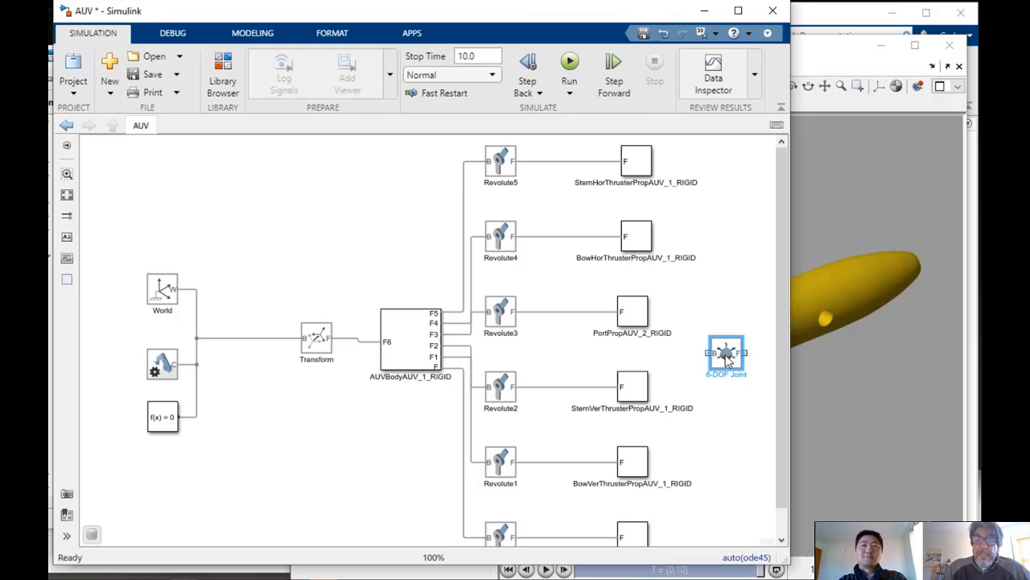
pyautogui.click(725, 353)
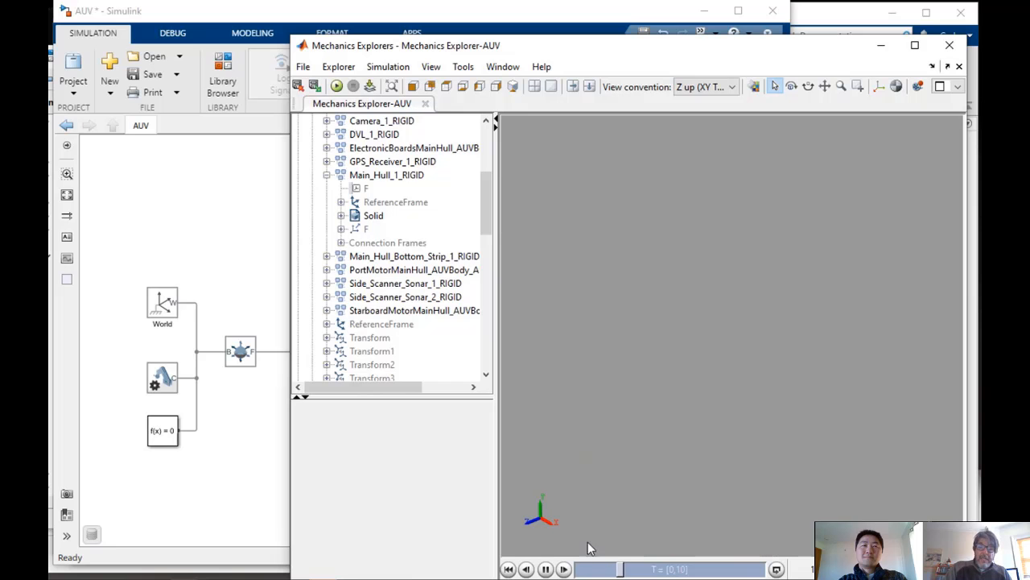
pyautogui.click(563, 569)
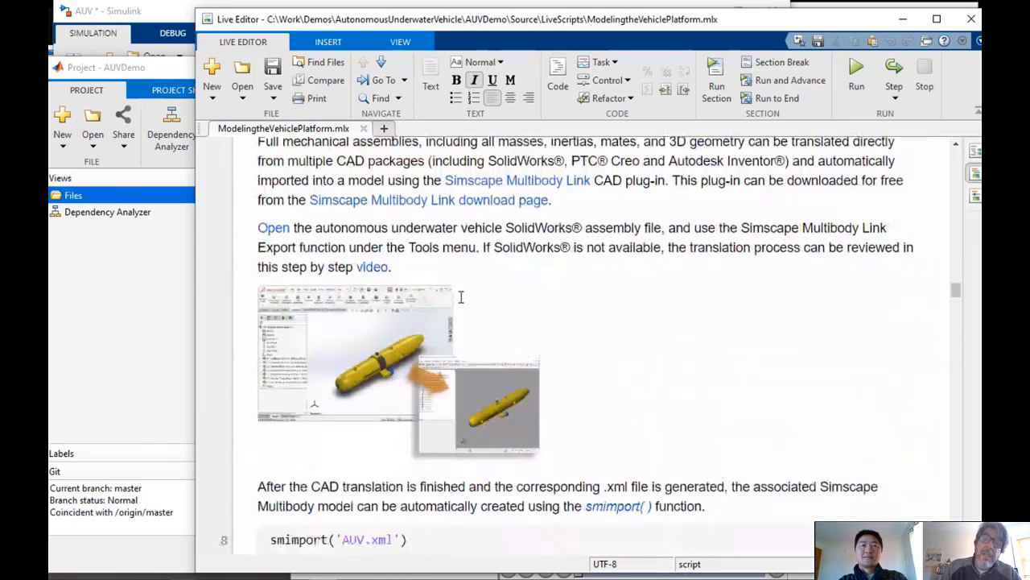
# Open AUV_MechanicsFullHydrostatics, inspect the AUV subsystem, and return to top level
pyautogui.scroll(-3)
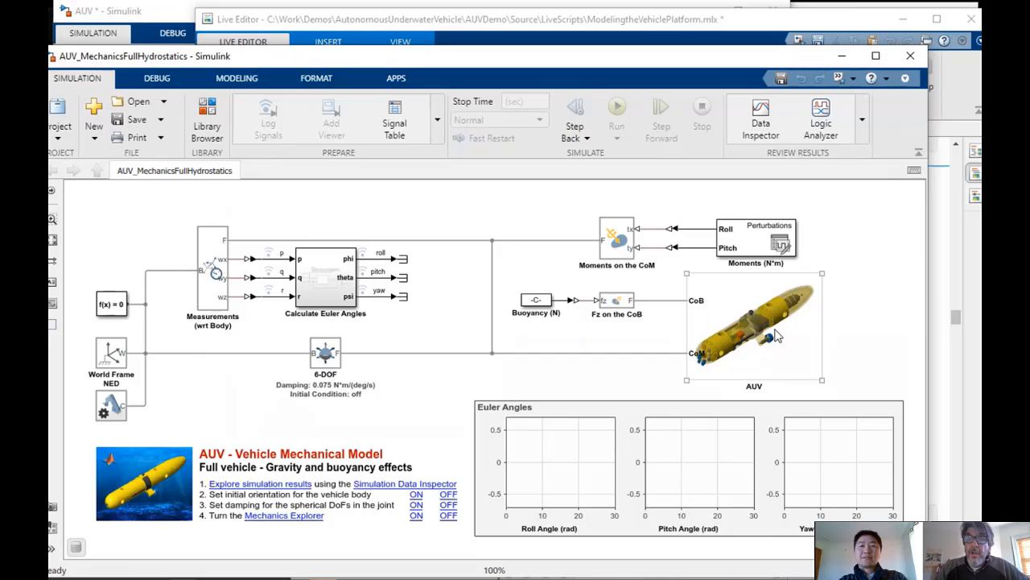
pyautogui.click(753, 326)
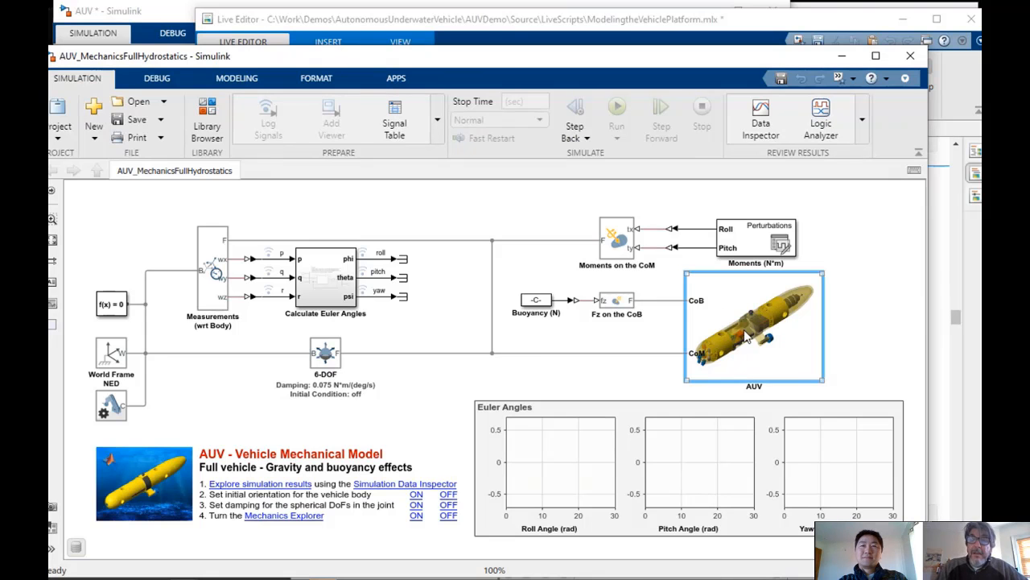
pyautogui.doubleClick(753, 326)
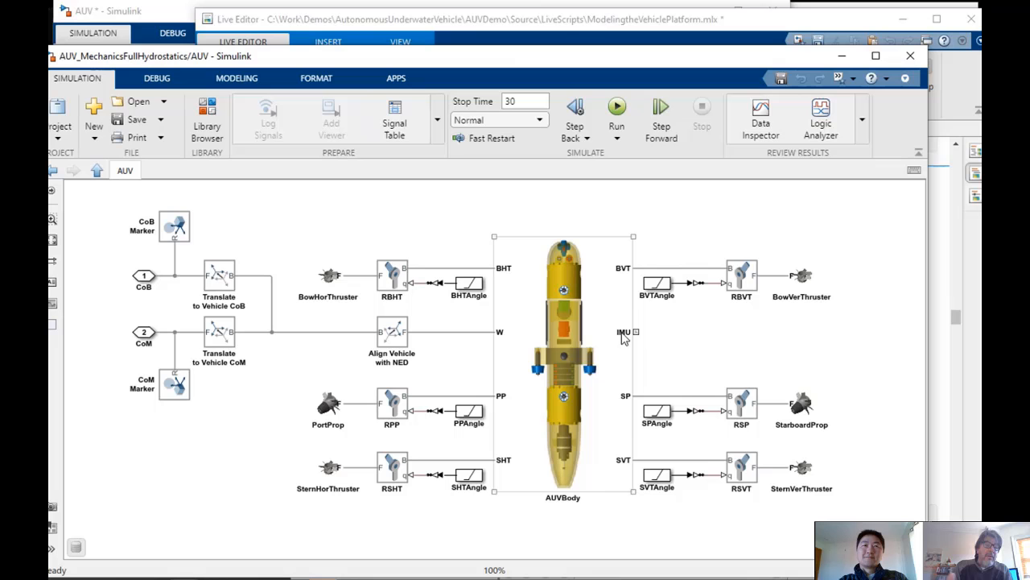
pyautogui.moveTo(519, 403)
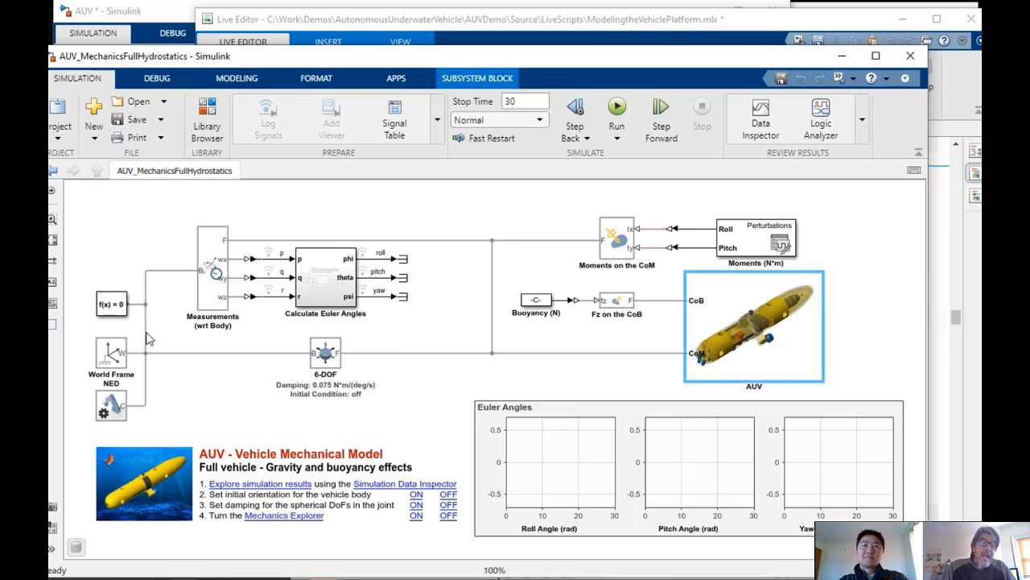
pyautogui.click(325, 353)
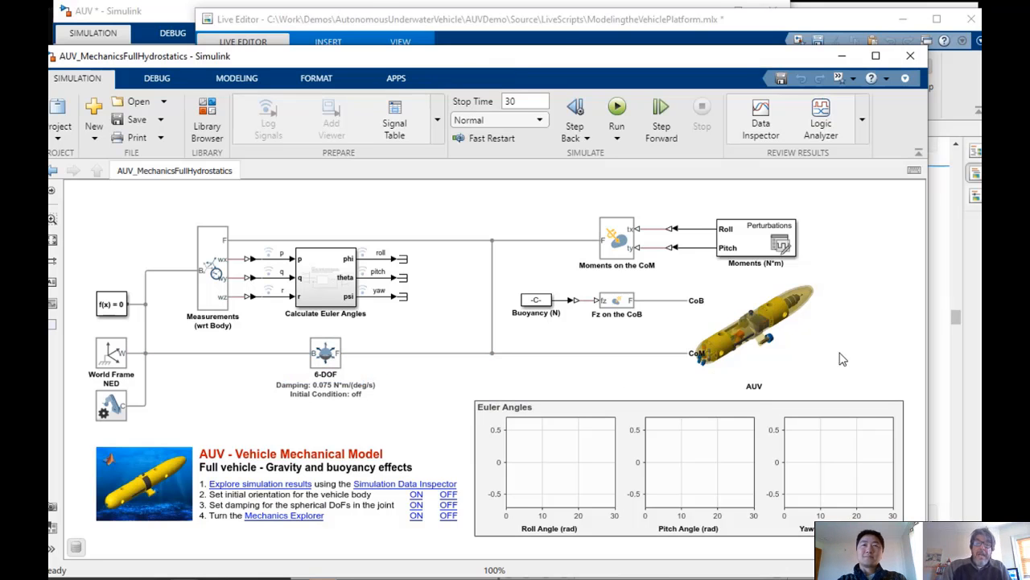
pyautogui.moveTo(660, 354)
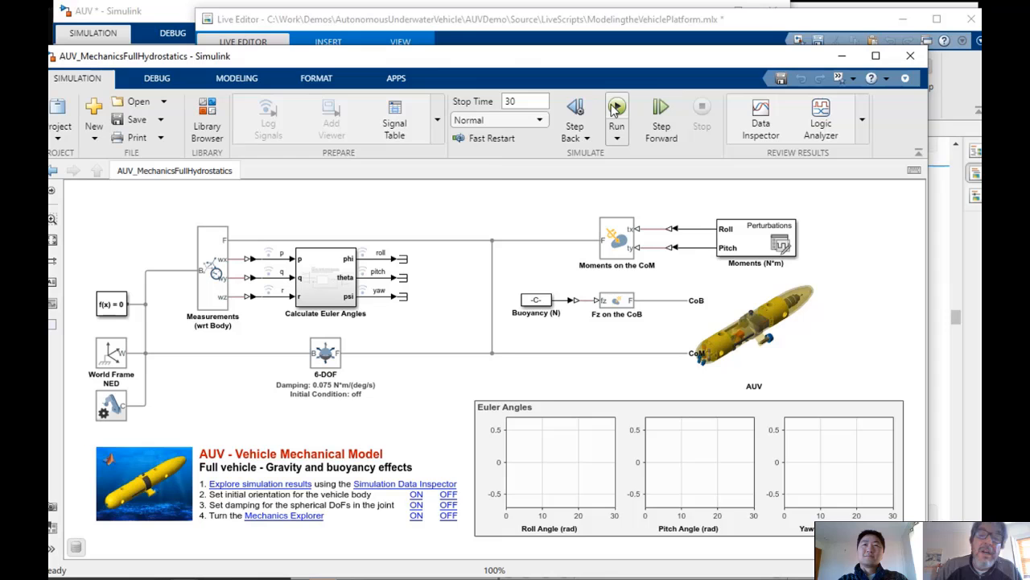
# Run the 30-second hydrostatics simulation and view front, top and side in Mechanics Explorer
pyautogui.click(616, 108)
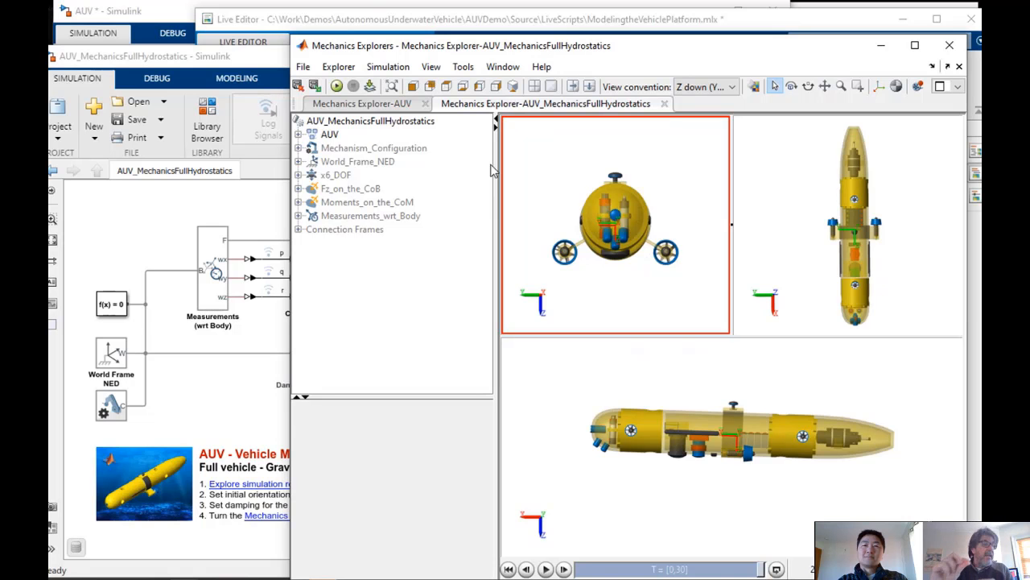
pyautogui.click(545, 568)
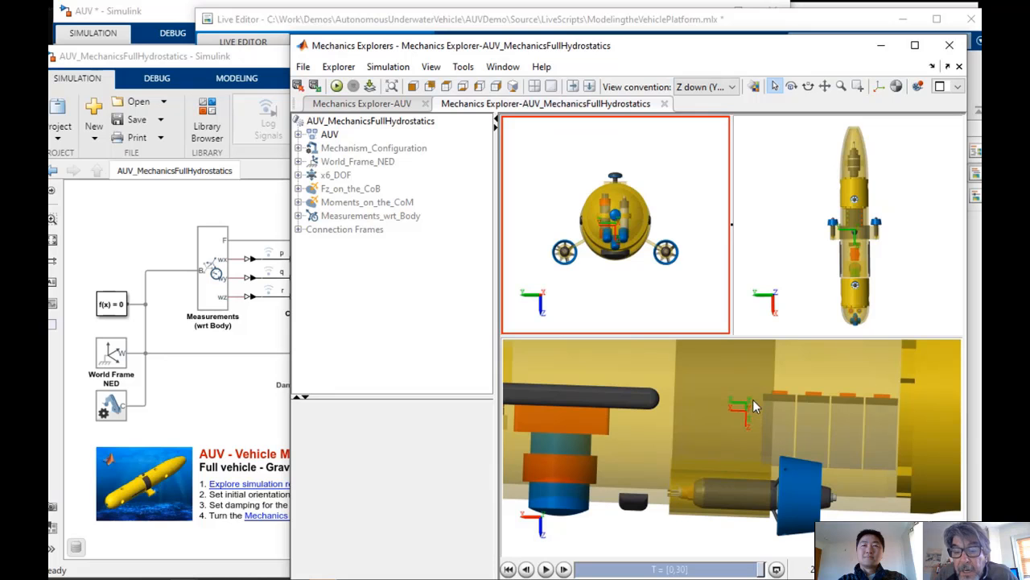
pyautogui.moveTo(749, 410)
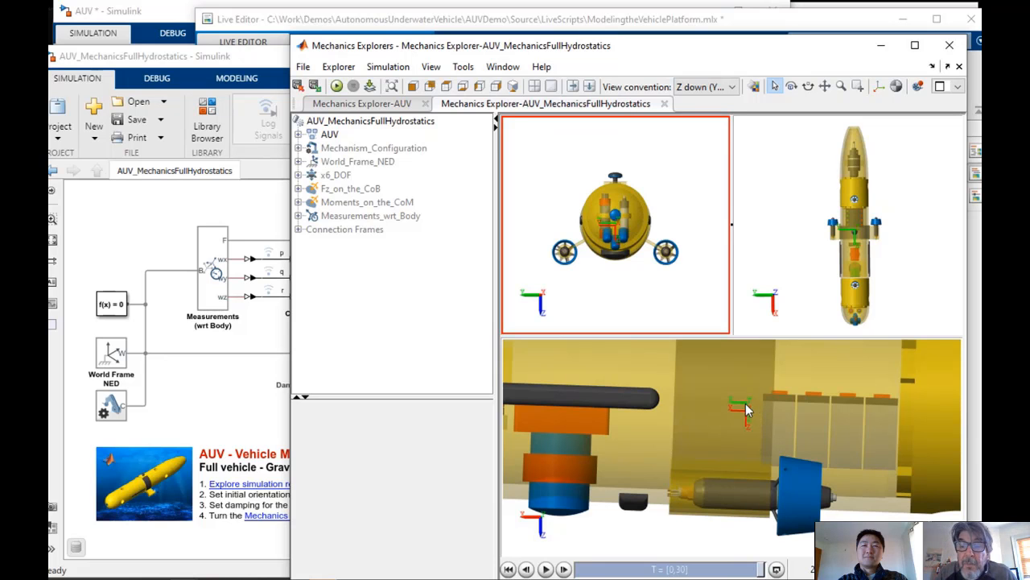
pyautogui.moveTo(747, 402)
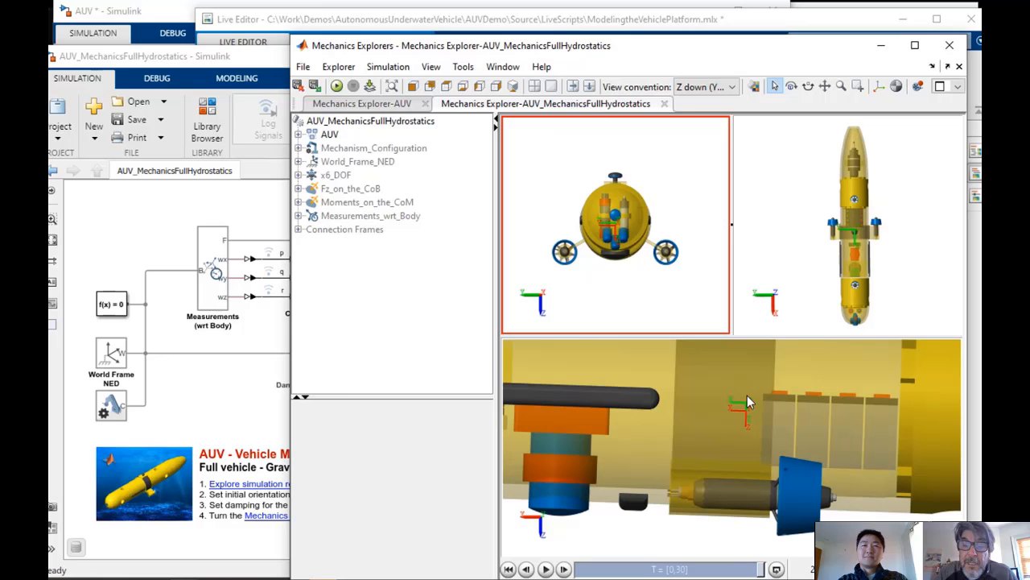
pyautogui.moveTo(746, 448)
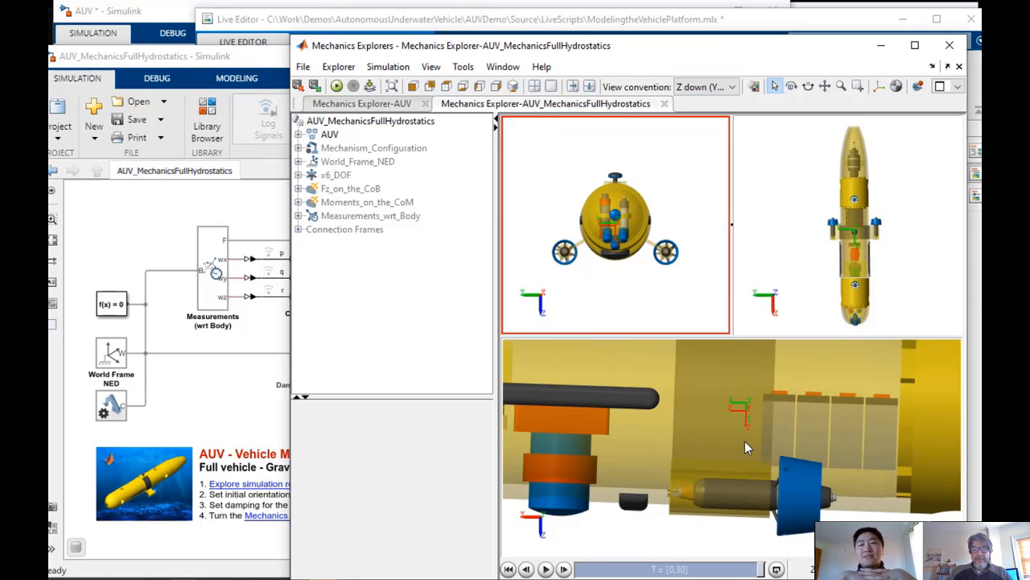
pyautogui.moveTo(546, 270)
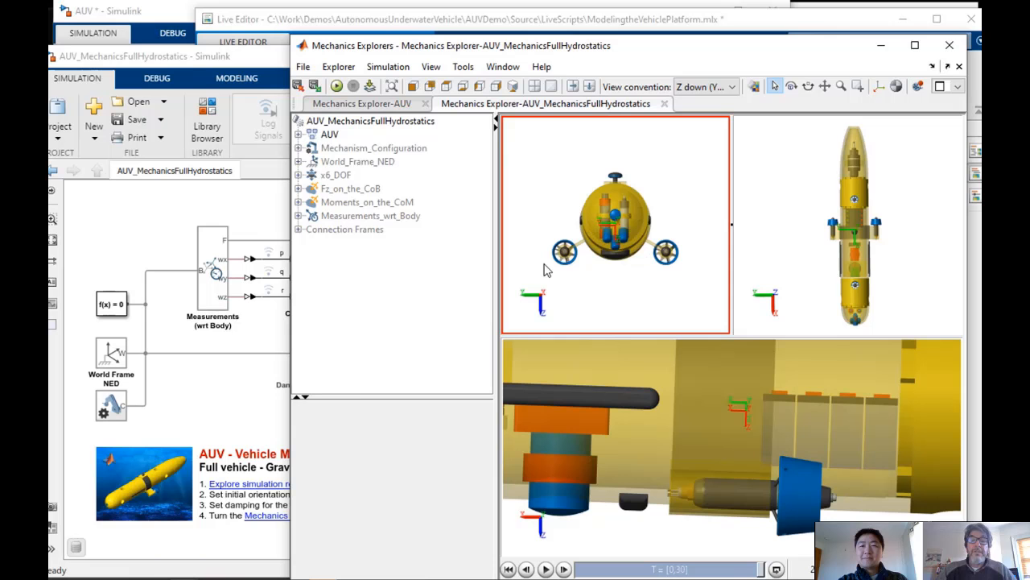
pyautogui.moveTo(644, 376)
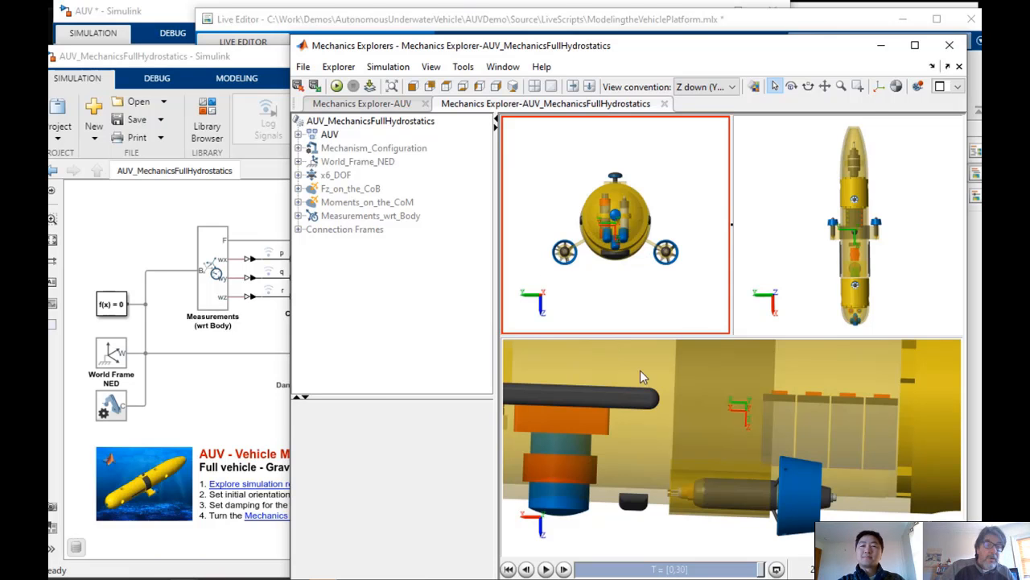